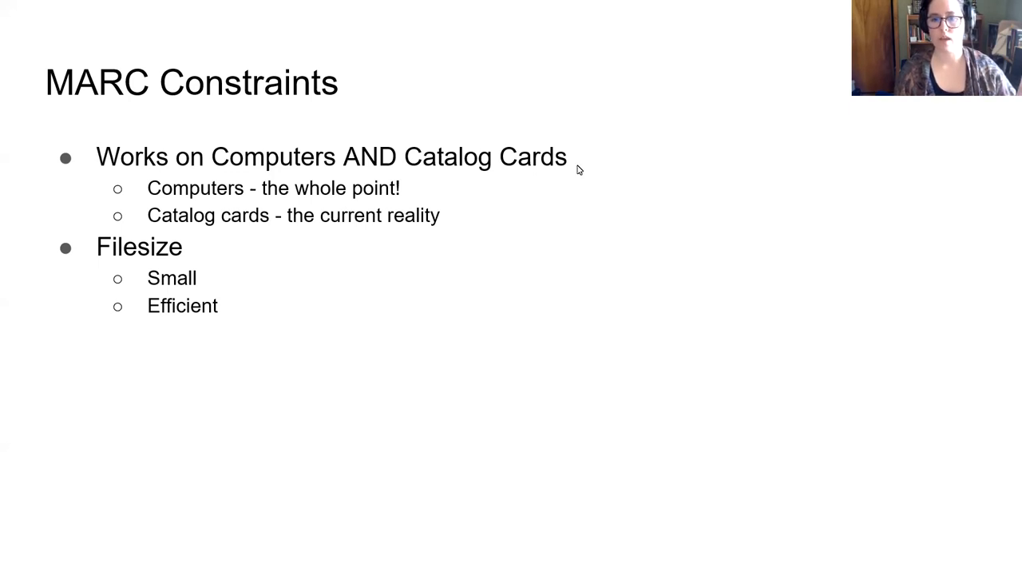
{"action": "mouse_move", "coordinate": [596, 182]}
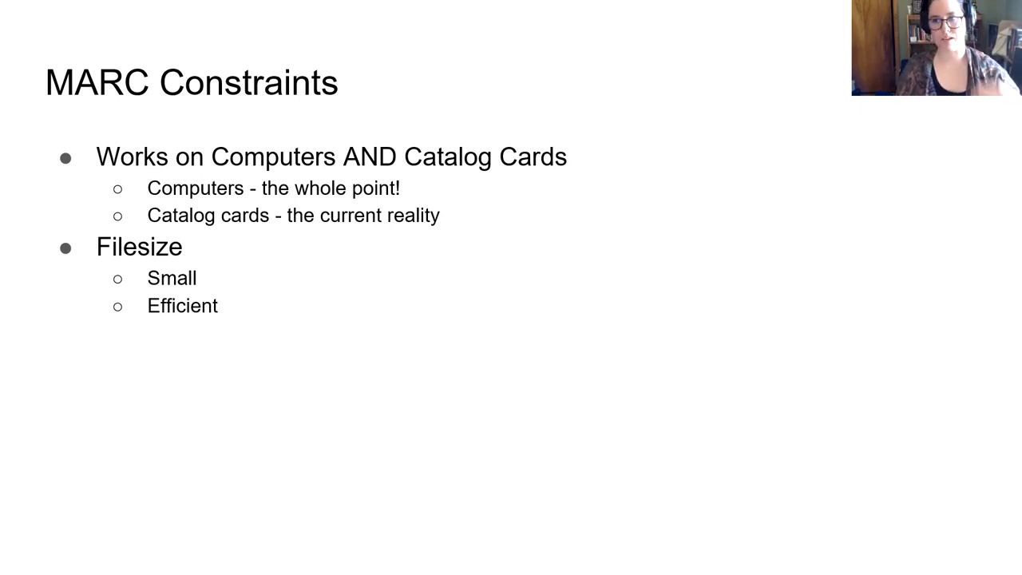
{"action": "mouse_move", "coordinate": [454, 50]}
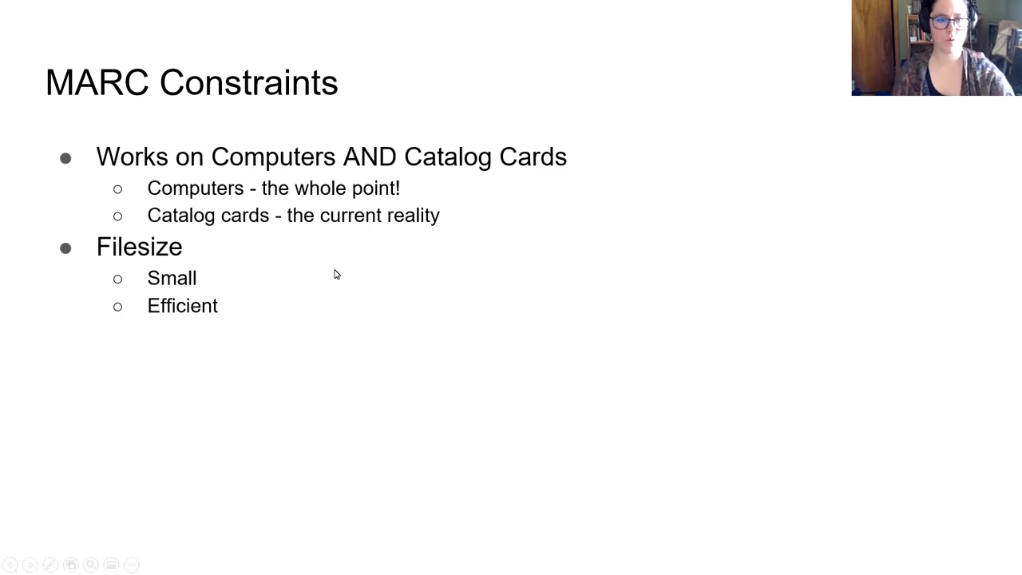
Advance to the Basic Bibliographic Record Needs slide.
{"action": "key", "text": "Right"}
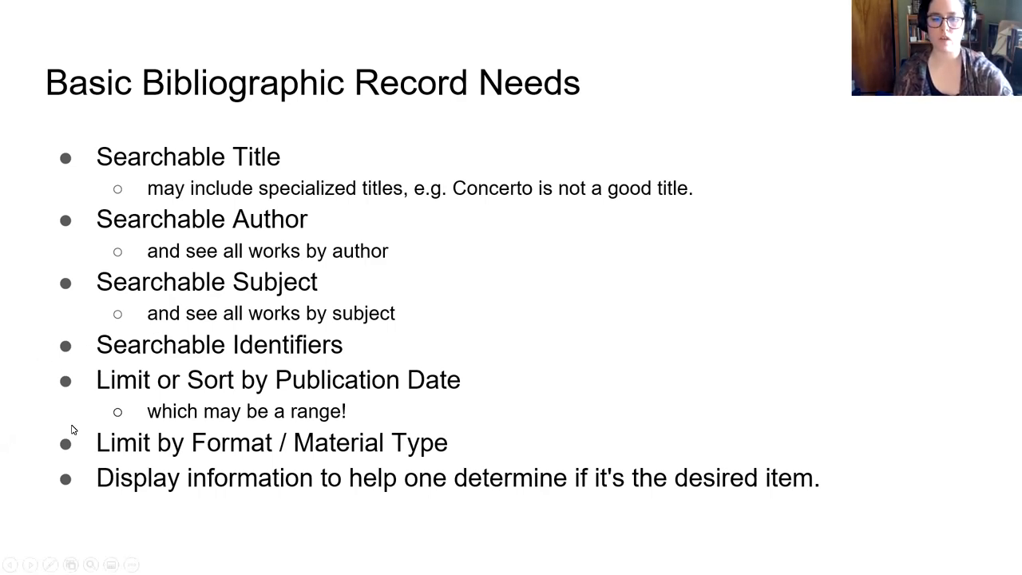
{"action": "mouse_move", "coordinate": [74, 537]}
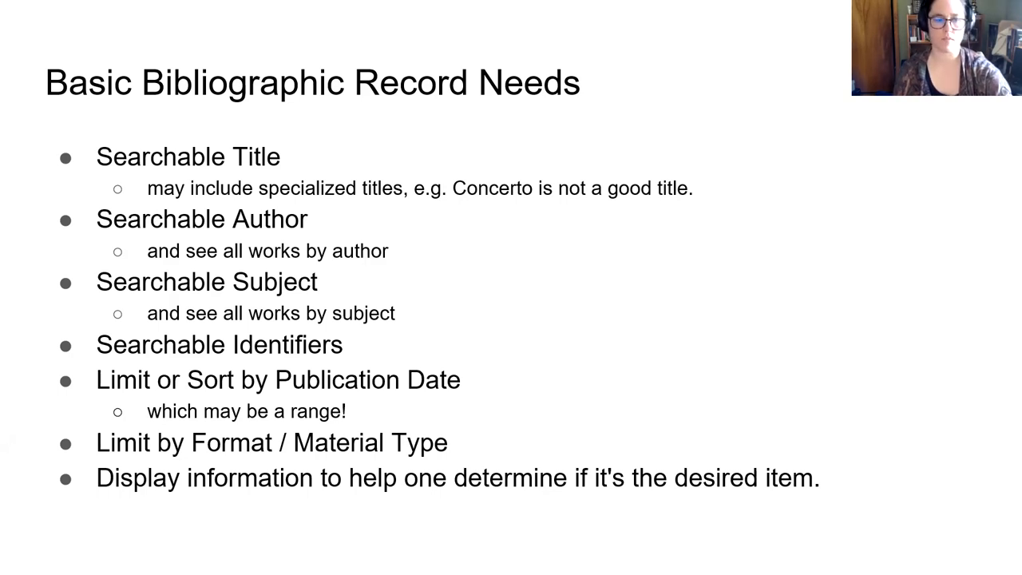
{"action": "key", "text": "Right"}
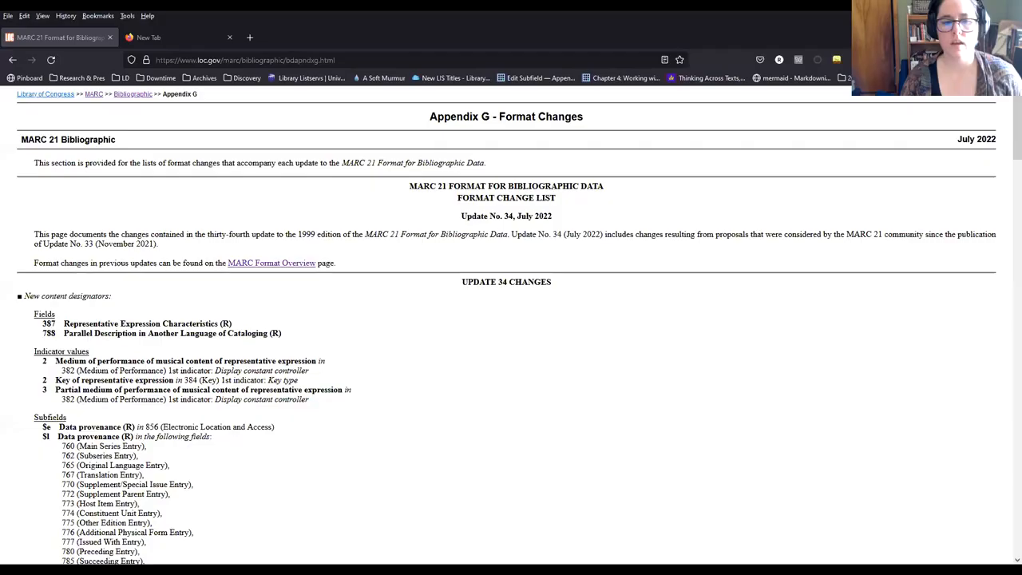
{"action": "scroll", "scroll_direction": "down", "scroll_amount": 3}
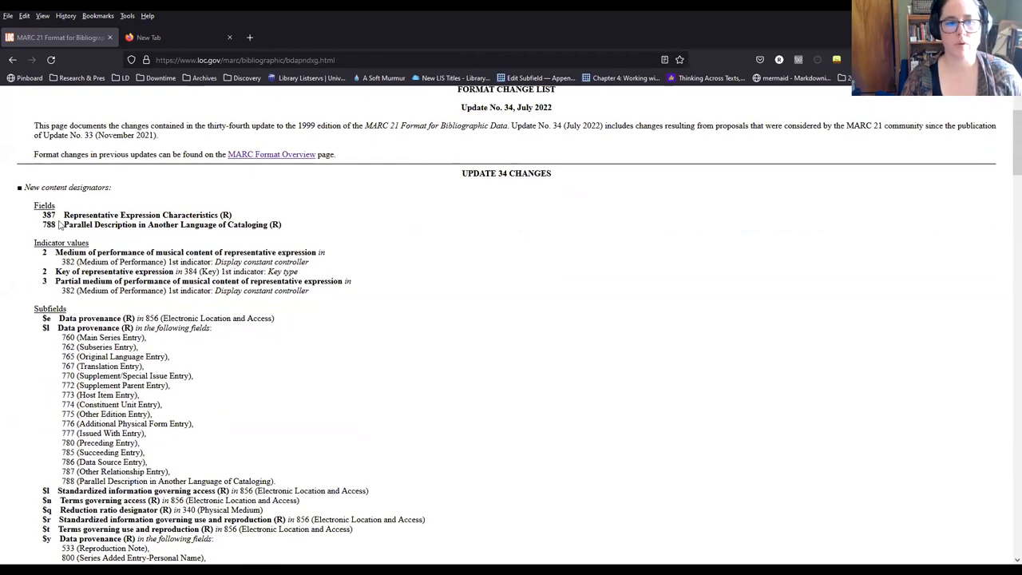
{"action": "left_click_drag", "start_coordinate": [64, 214], "coordinate": [281, 224]}
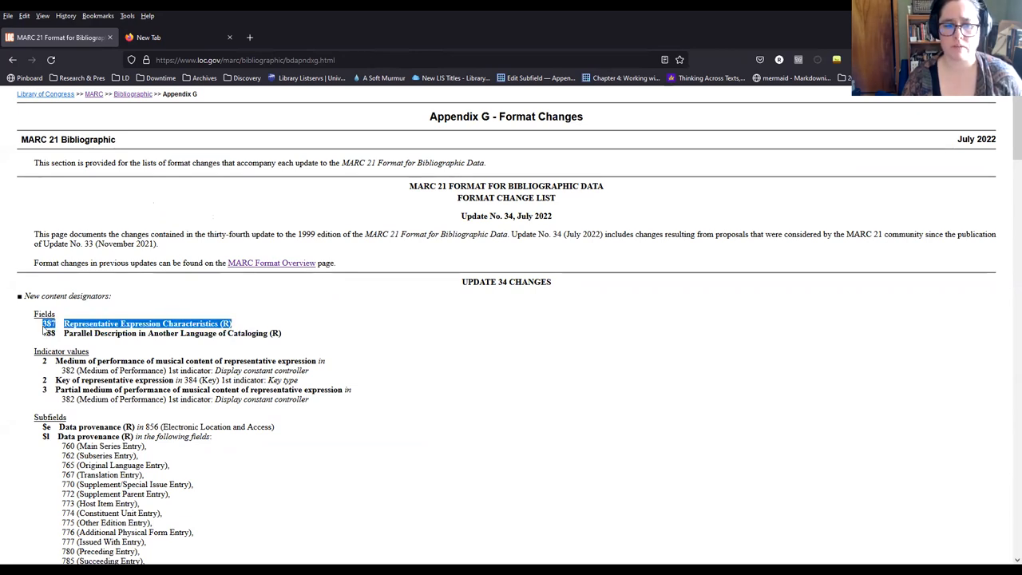
{"action": "scroll", "scroll_direction": "down", "scroll_amount": 3}
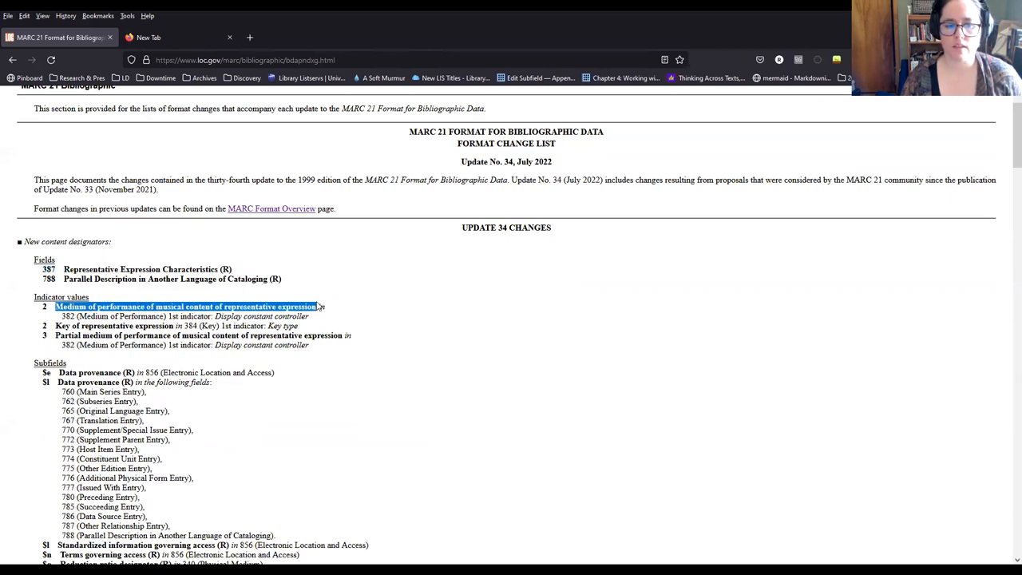
{"action": "left_click", "coordinate": [185, 307]}
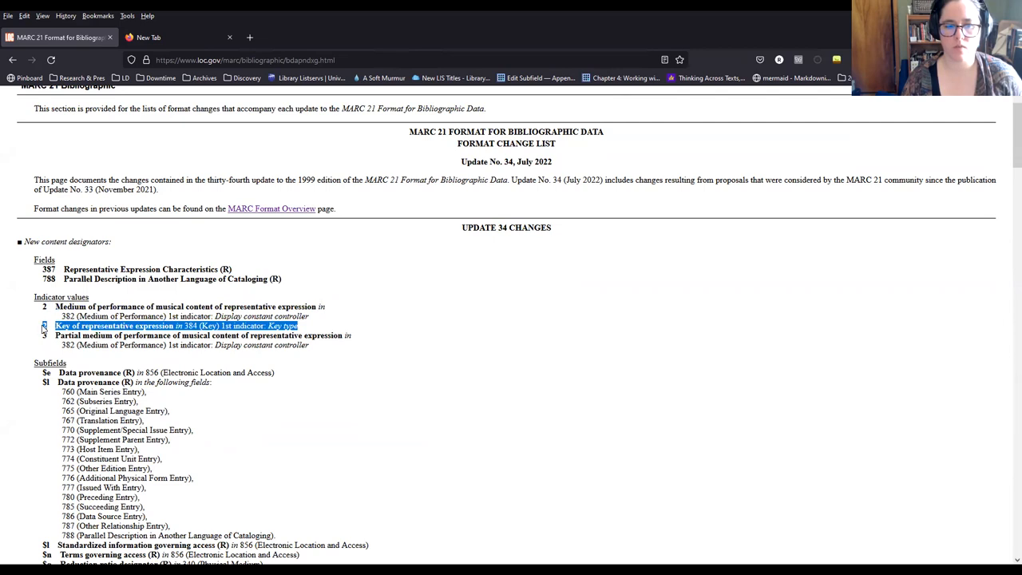
{"action": "mouse_move", "coordinate": [327, 329]}
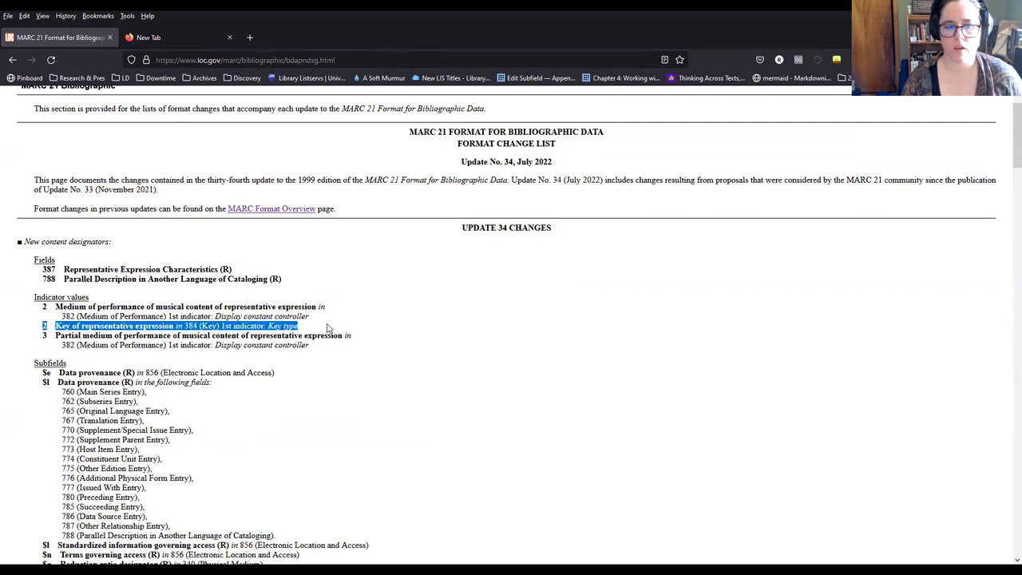
{"action": "scroll", "scroll_direction": "down", "scroll_amount": 3}
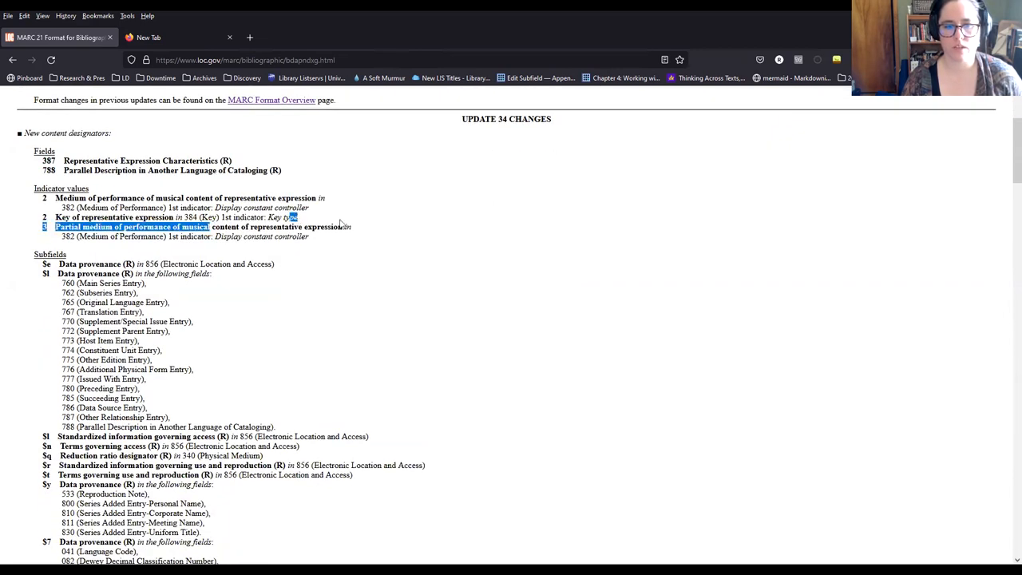
{"action": "scroll", "scroll_direction": "down", "scroll_amount": 3}
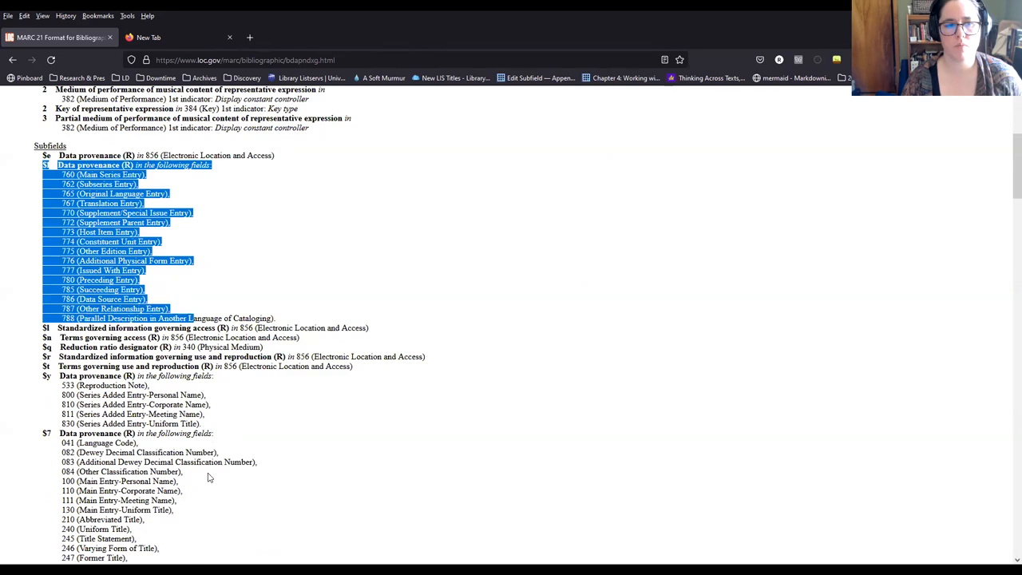
{"action": "scroll", "scroll_direction": "down", "scroll_amount": 3}
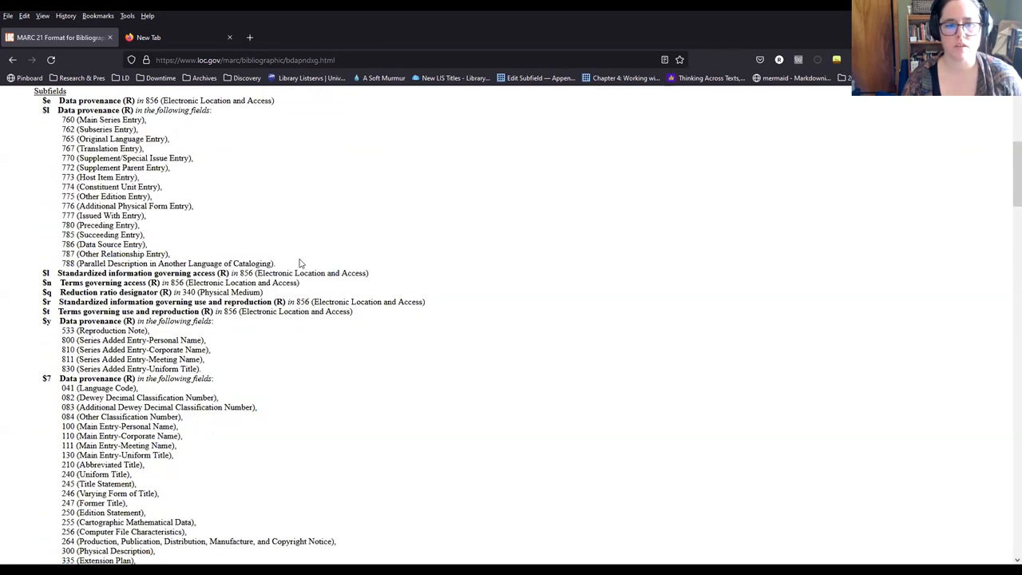
{"action": "left_click_drag", "start_coordinate": [58, 110], "coordinate": [275, 264]}
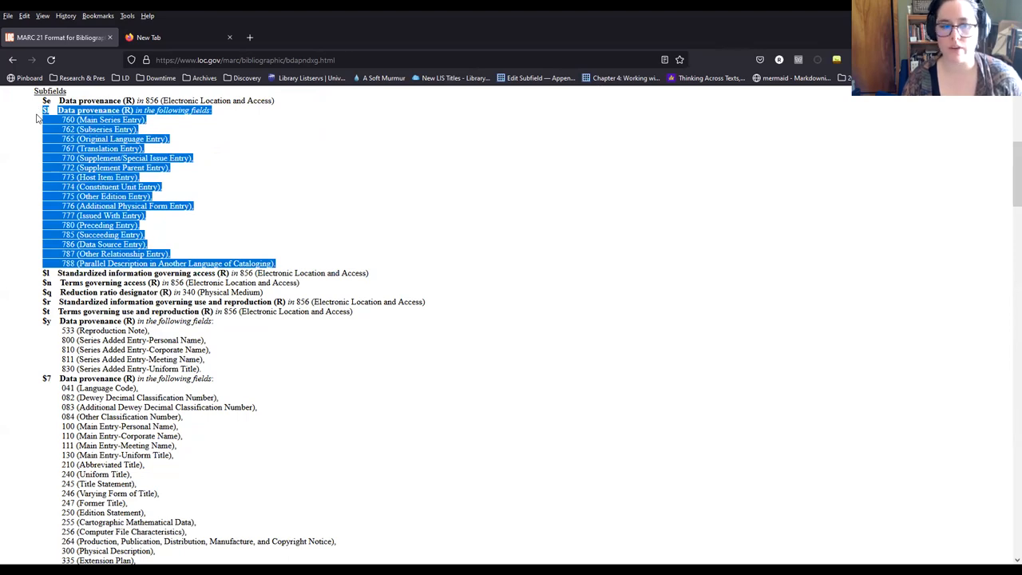
{"action": "scroll", "scroll_direction": "down", "scroll_amount": 3}
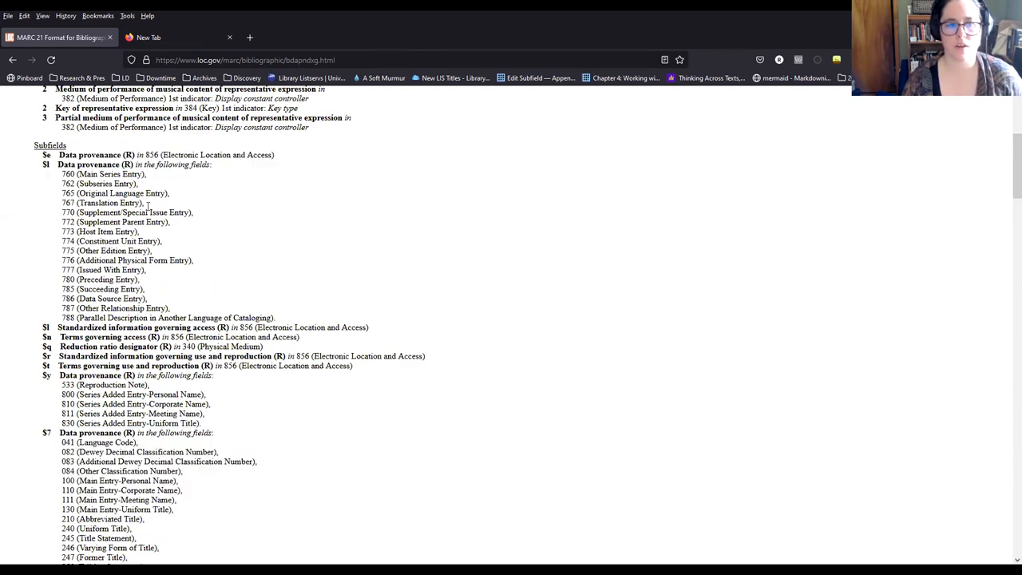
{"action": "mouse_move", "coordinate": [158, 183]}
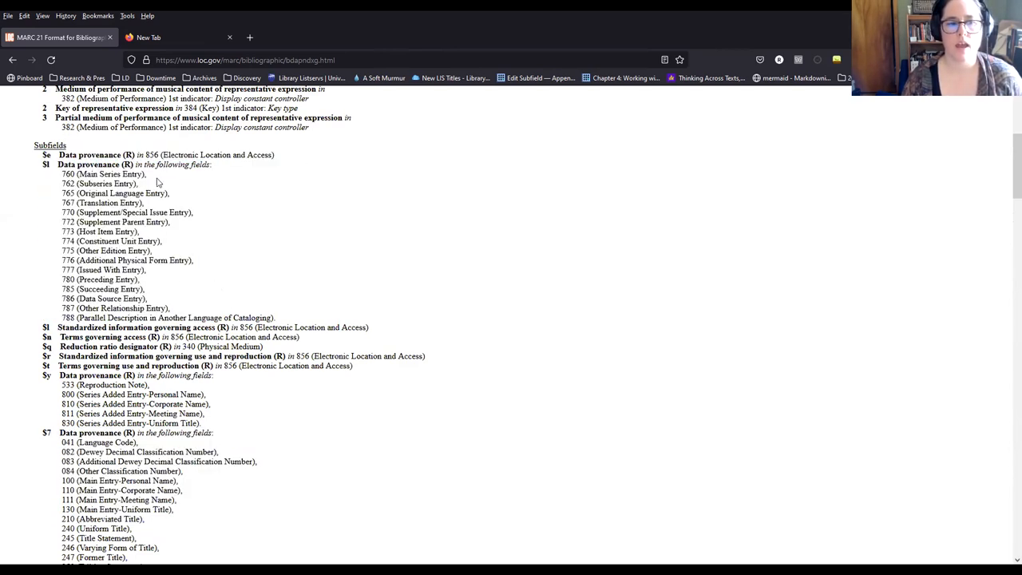
{"action": "scroll", "scroll_direction": "down", "scroll_amount": 3}
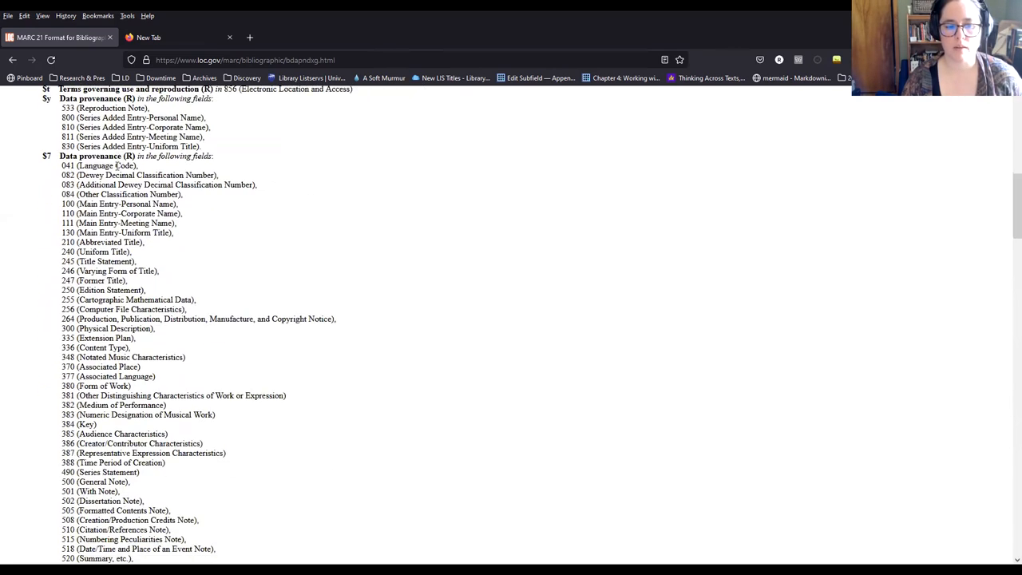
{"action": "scroll", "scroll_direction": "down", "scroll_amount": 3}
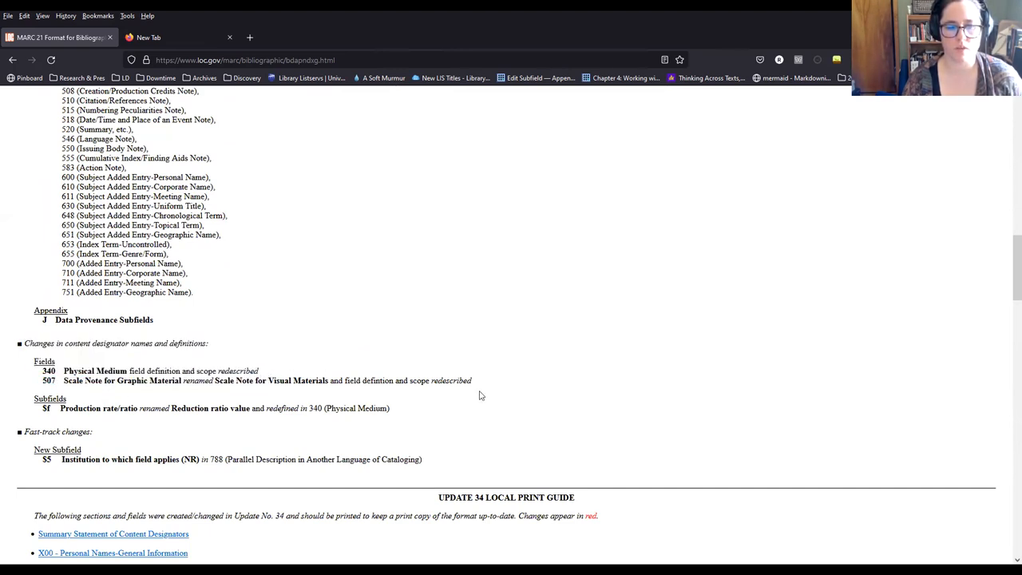
{"action": "left_click_drag", "start_coordinate": [41, 371], "coordinate": [269, 380]}
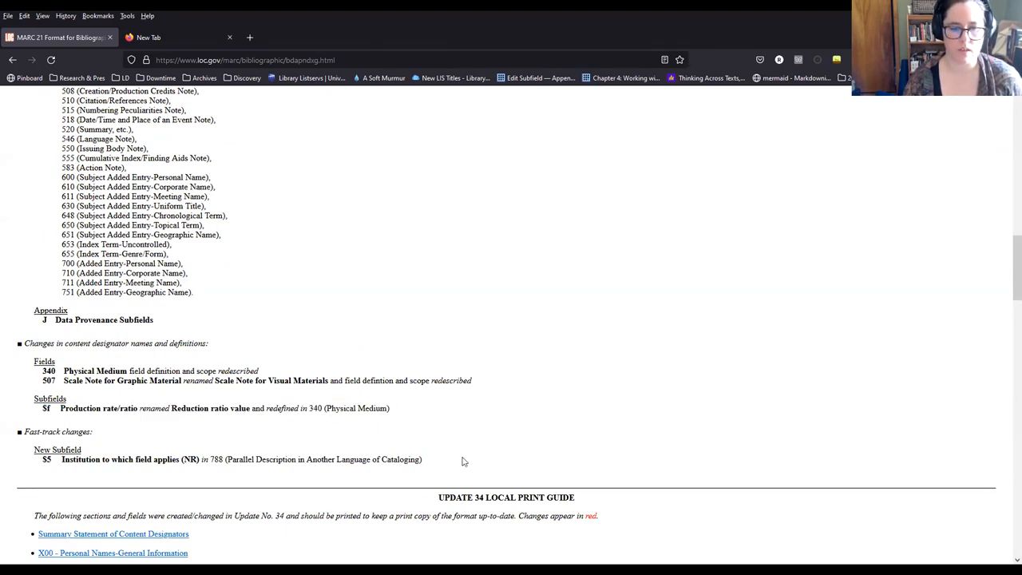
{"action": "mouse_move", "coordinate": [35, 468]}
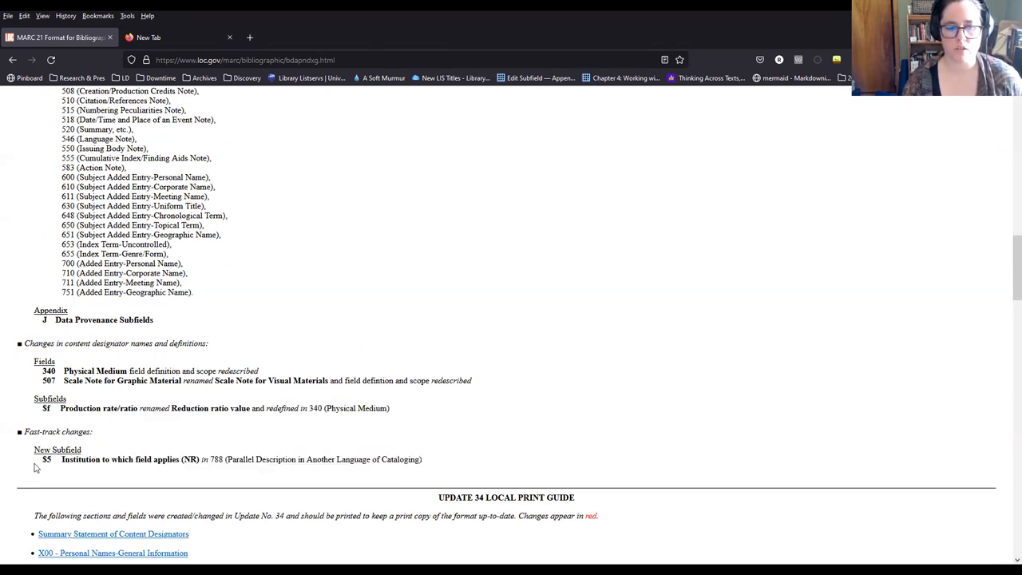
{"action": "mouse_move", "coordinate": [345, 456]}
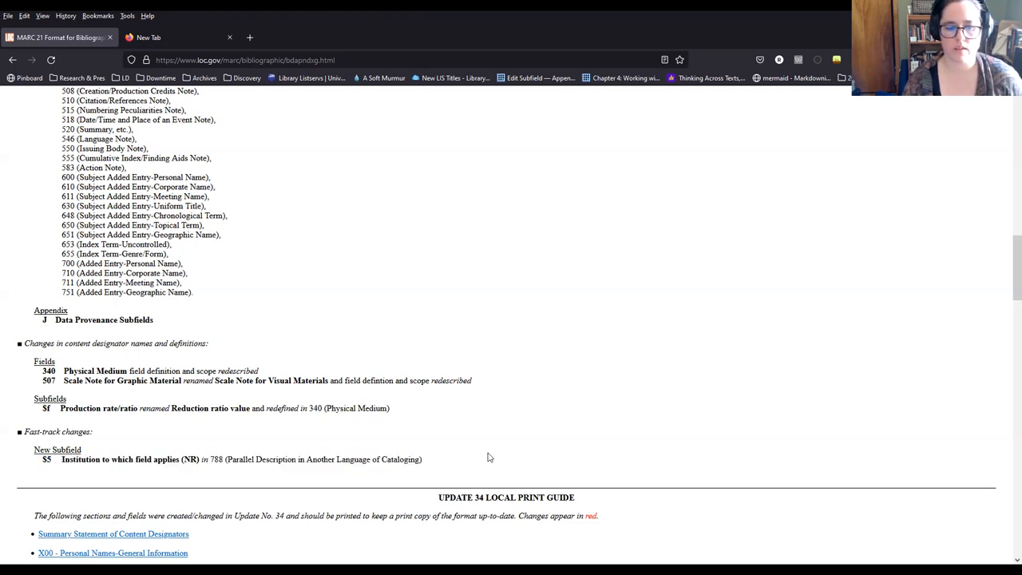
{"action": "mouse_move", "coordinate": [618, 320]}
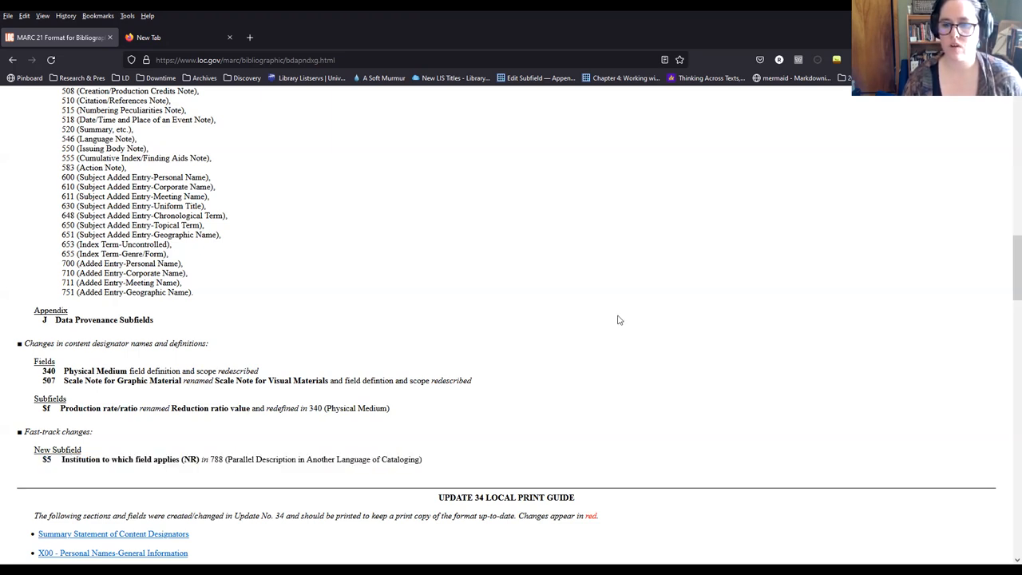
{"action": "mouse_move", "coordinate": [859, 301]}
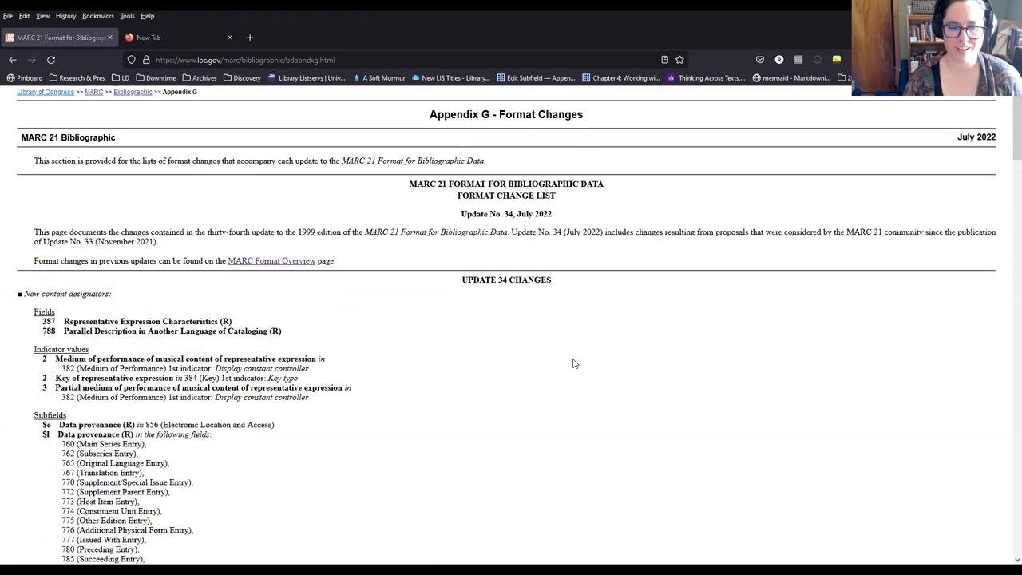
{"action": "scroll", "scroll_direction": "down", "scroll_amount": 3}
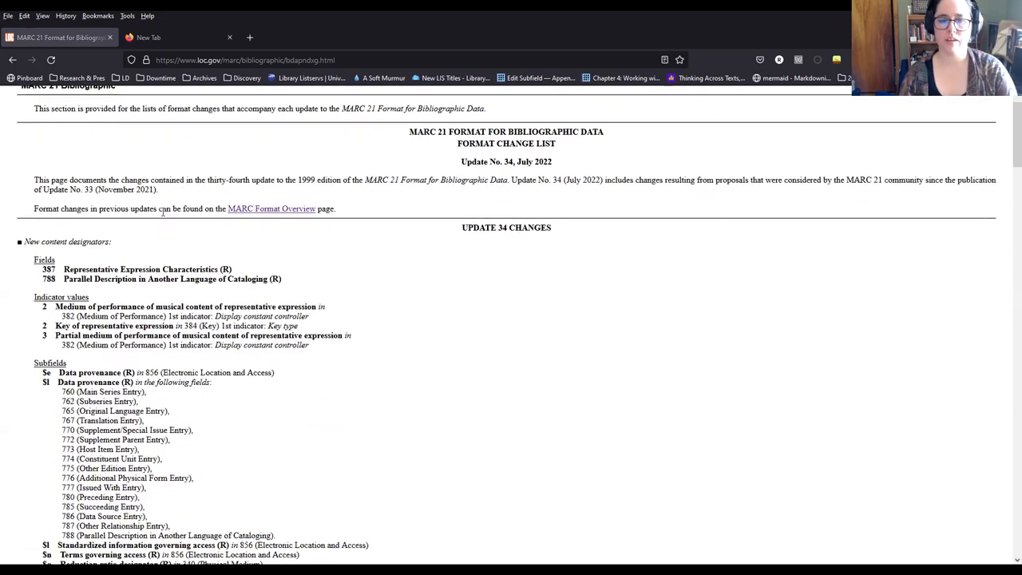
{"action": "scroll", "scroll_direction": "down", "scroll_amount": 3}
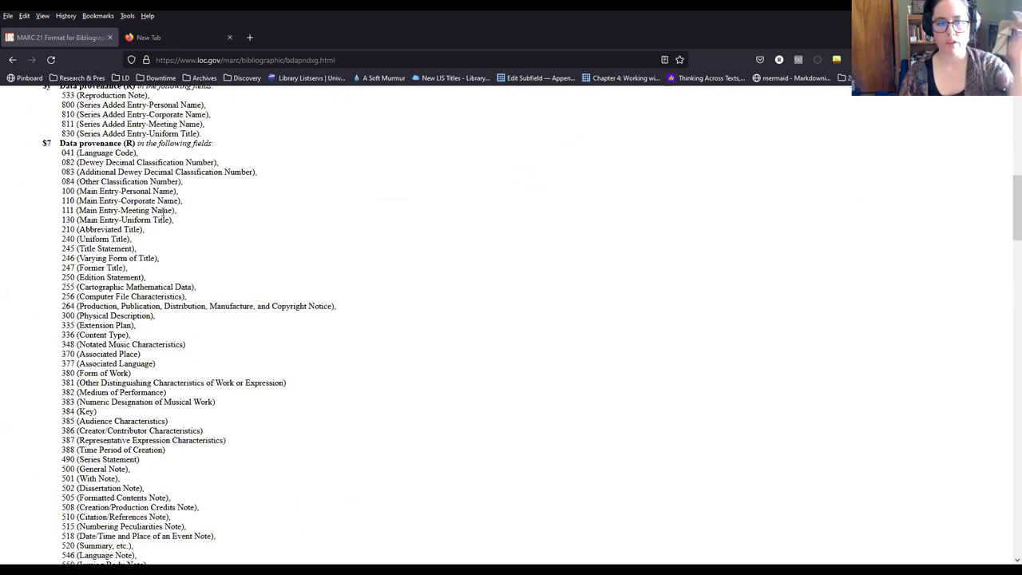
{"action": "scroll", "scroll_direction": "down", "scroll_amount": 3}
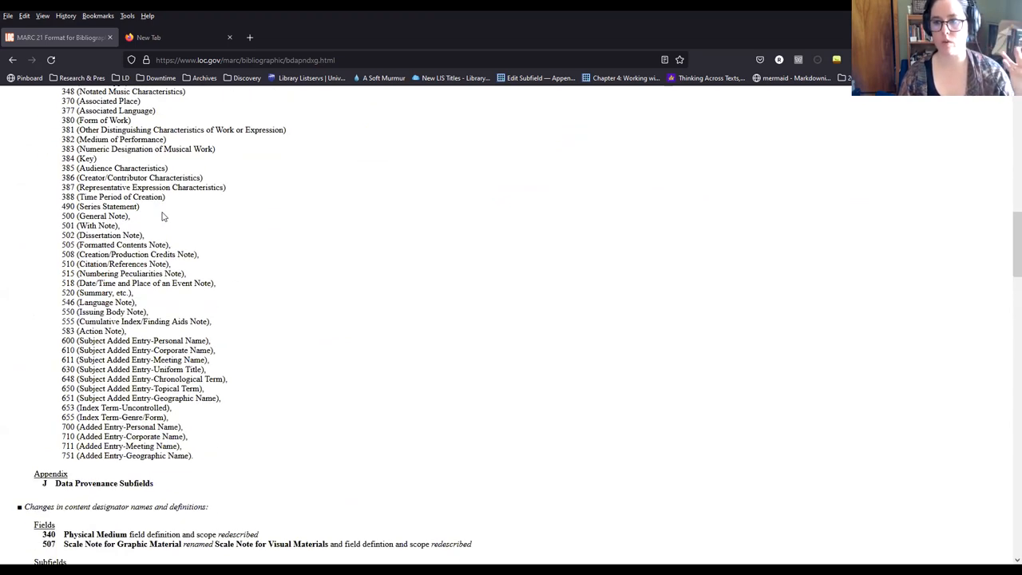
{"action": "scroll", "scroll_direction": "up", "scroll_amount": 3}
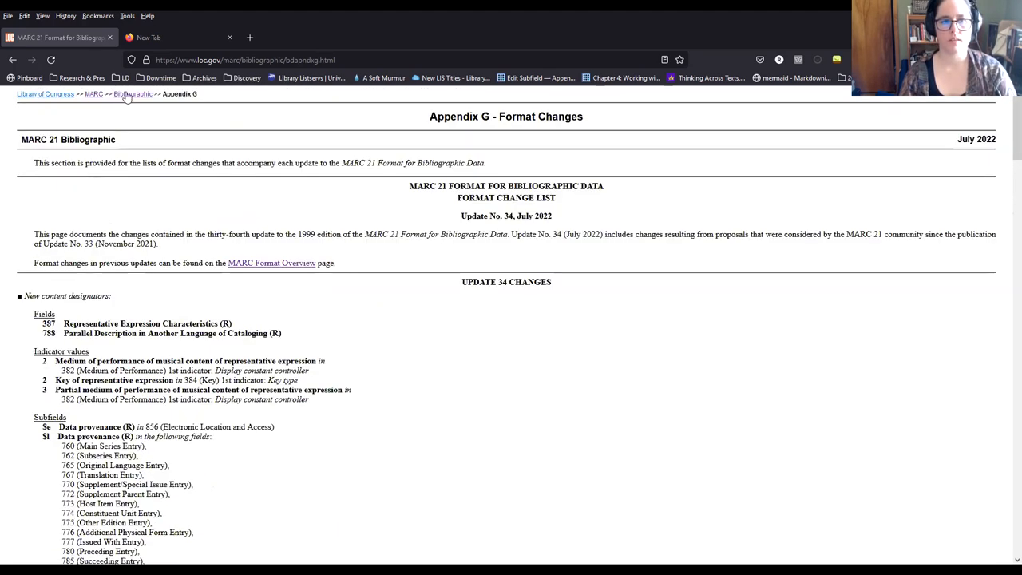
{"action": "mouse_move", "coordinate": [141, 150]}
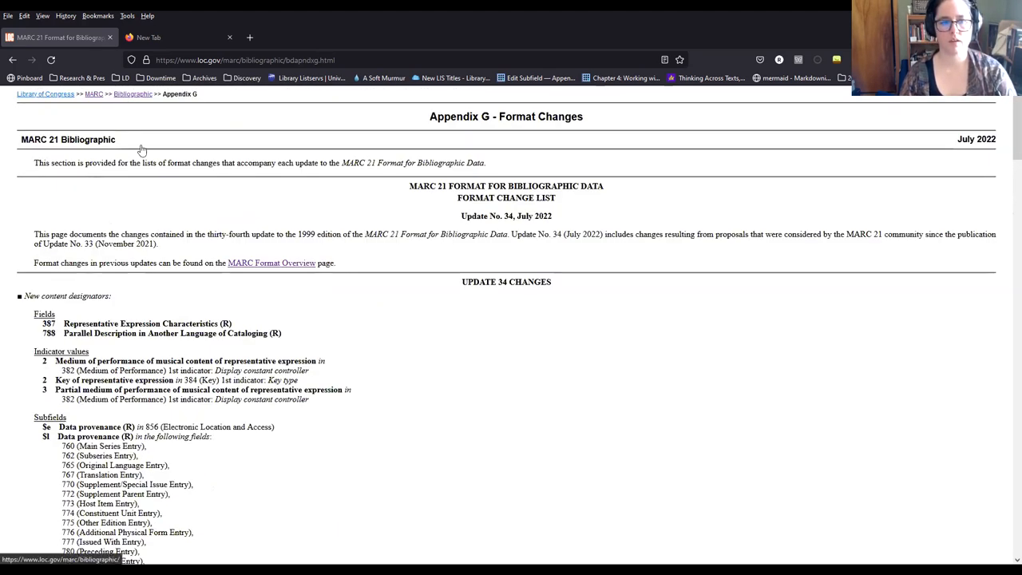
{"action": "left_click", "coordinate": [92, 92]}
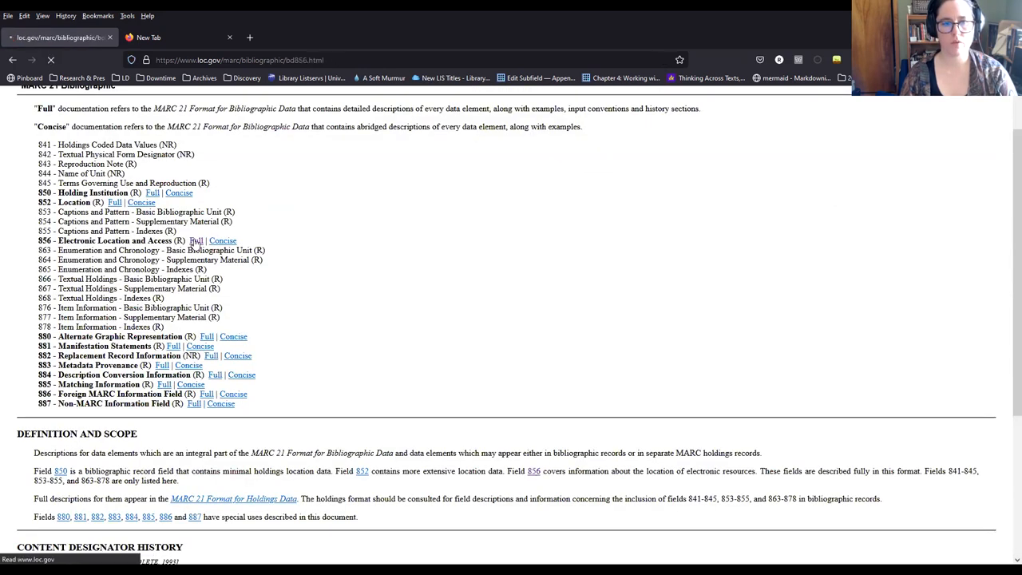
Load the full field 856 documentation and reach its access-method and relationship indicator values.
{"action": "left_click", "coordinate": [196, 240]}
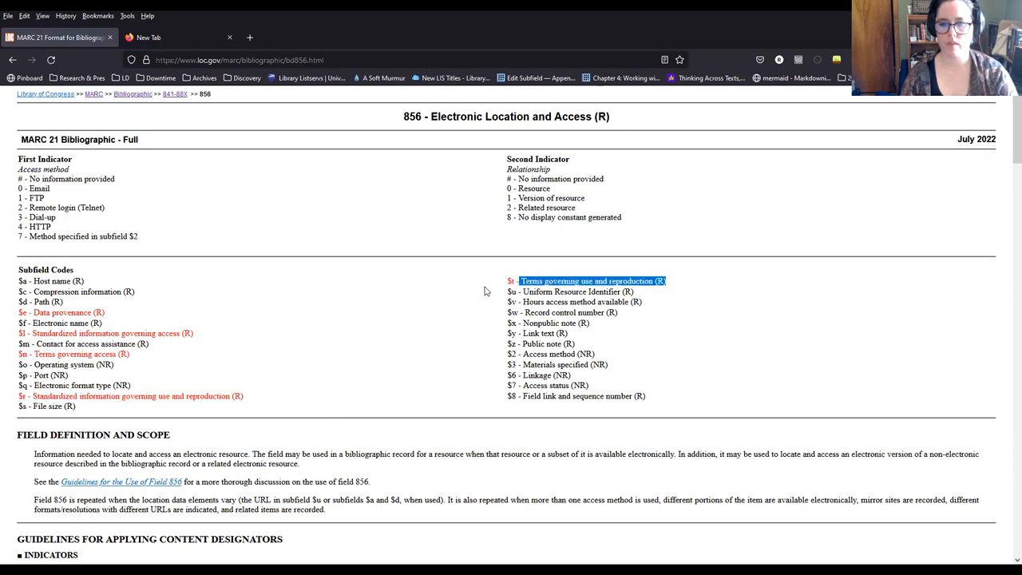
{"action": "scroll", "scroll_direction": "down", "scroll_amount": 3}
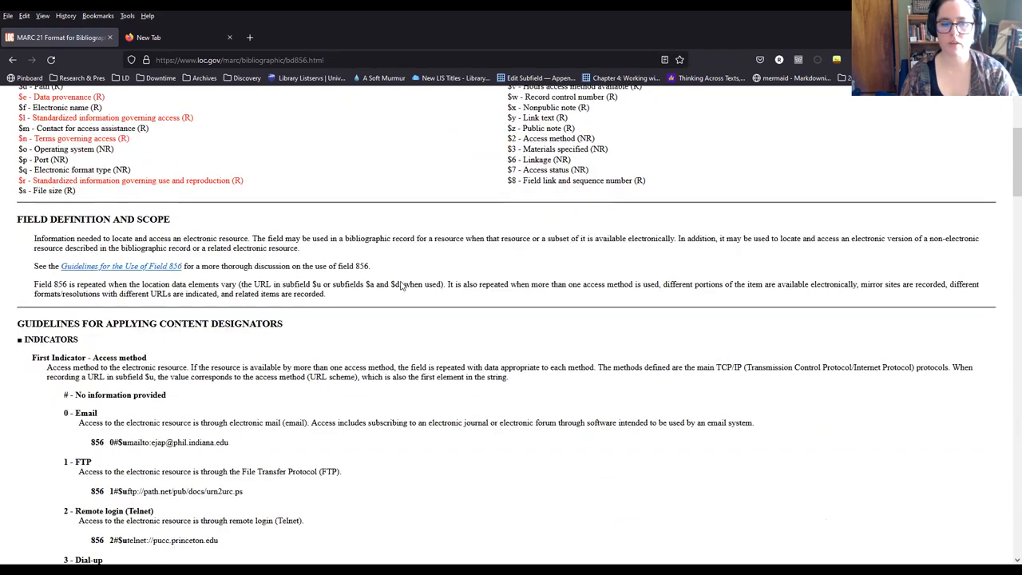
{"action": "scroll", "scroll_direction": "down", "scroll_amount": 3}
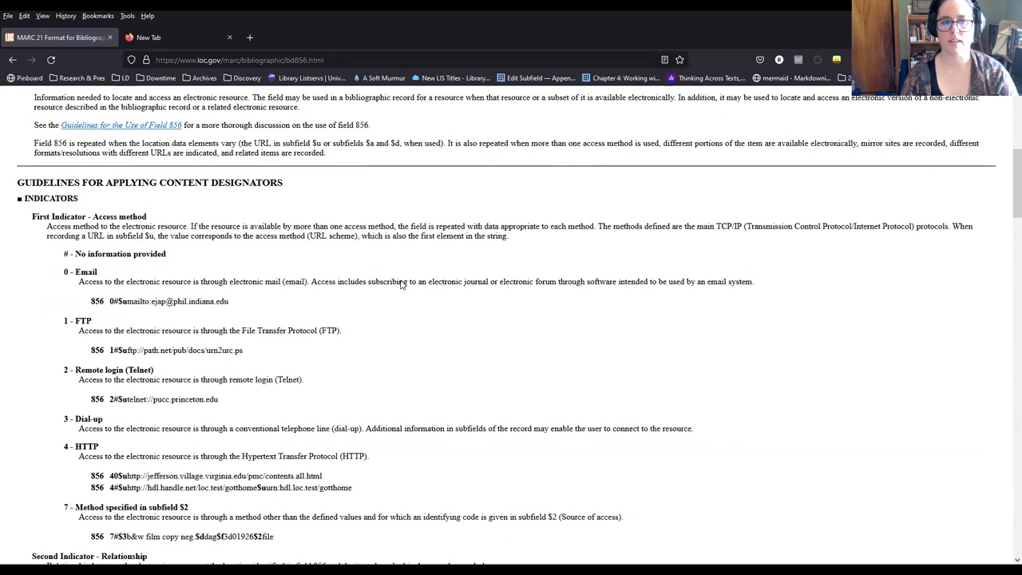
{"action": "scroll", "scroll_direction": "down", "scroll_amount": 3}
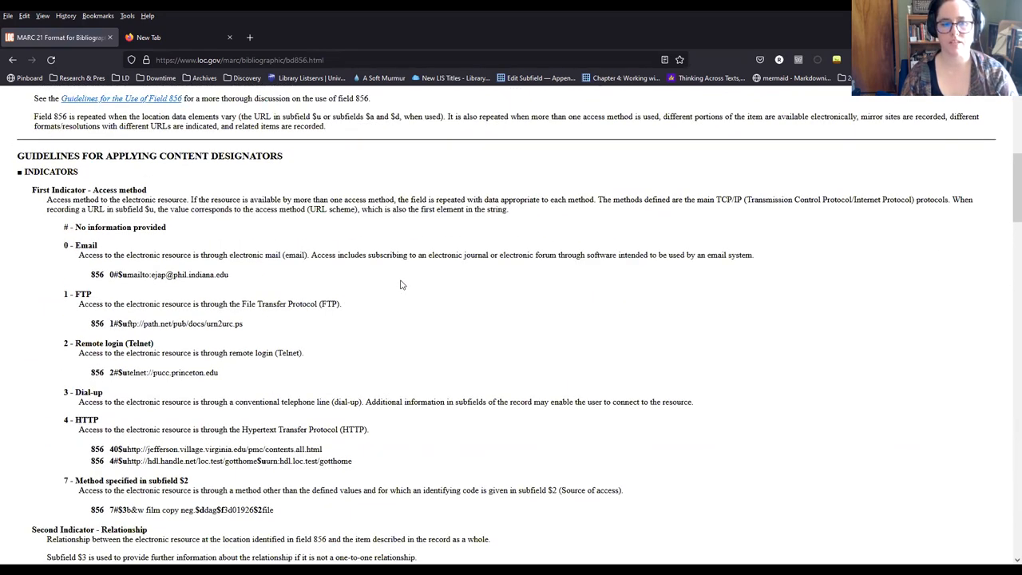
{"action": "scroll", "scroll_direction": "down", "scroll_amount": 3}
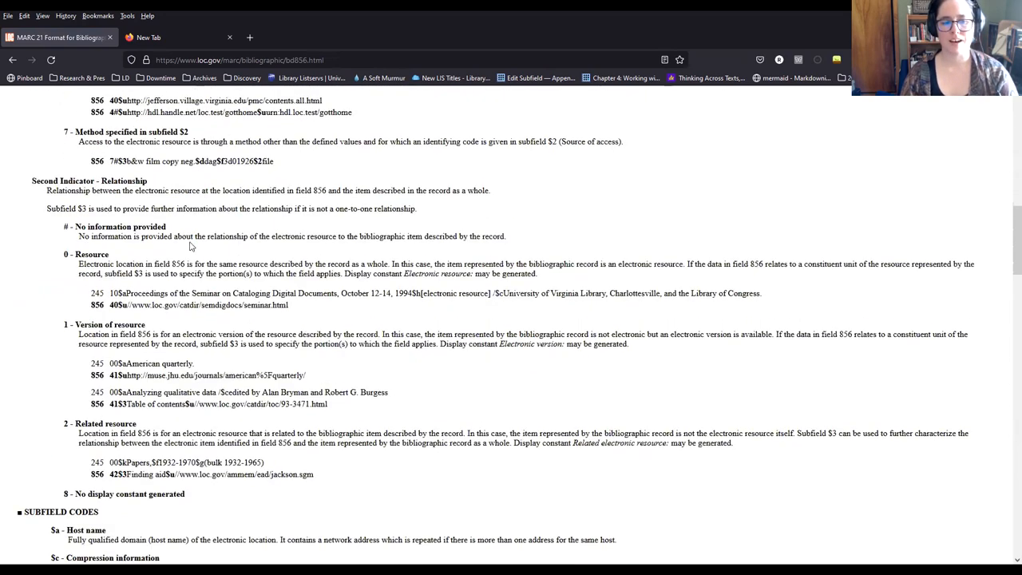
{"action": "scroll", "scroll_direction": "down", "scroll_amount": 3}
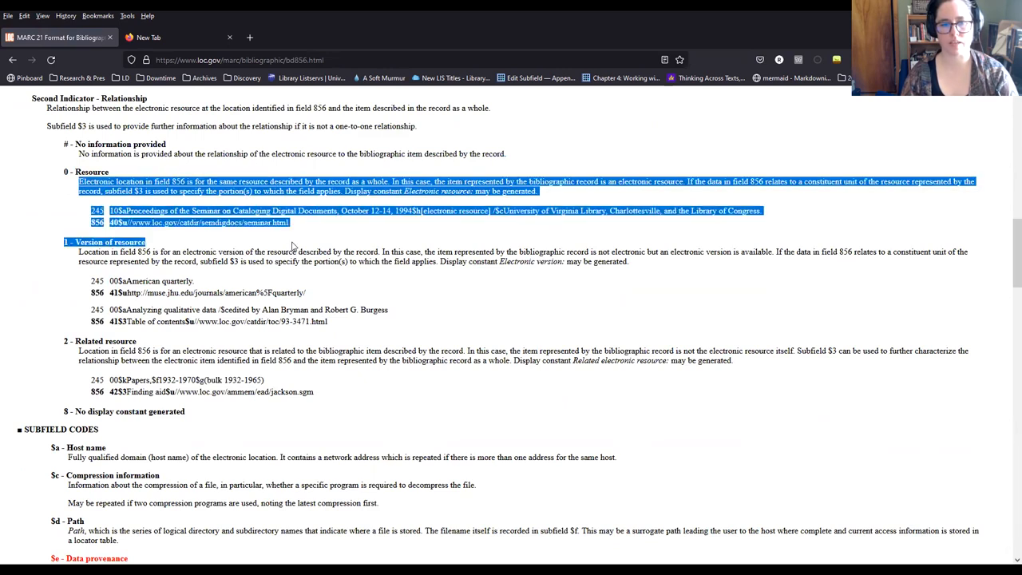
Highlight the Related resource indicator description and its examples.
{"action": "left_click", "coordinate": [319, 246]}
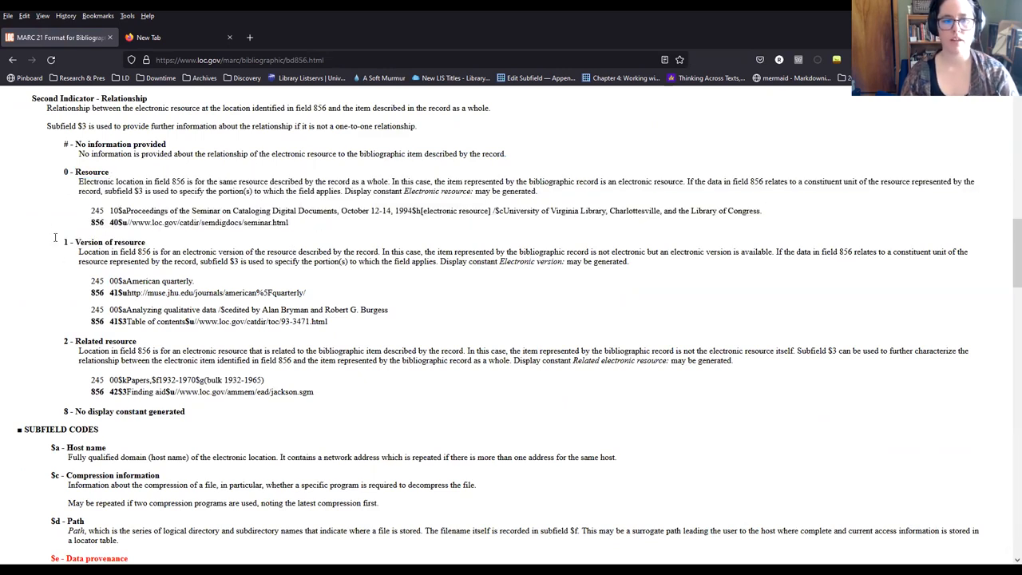
{"action": "left_click_drag", "start_coordinate": [64, 241], "coordinate": [386, 321]}
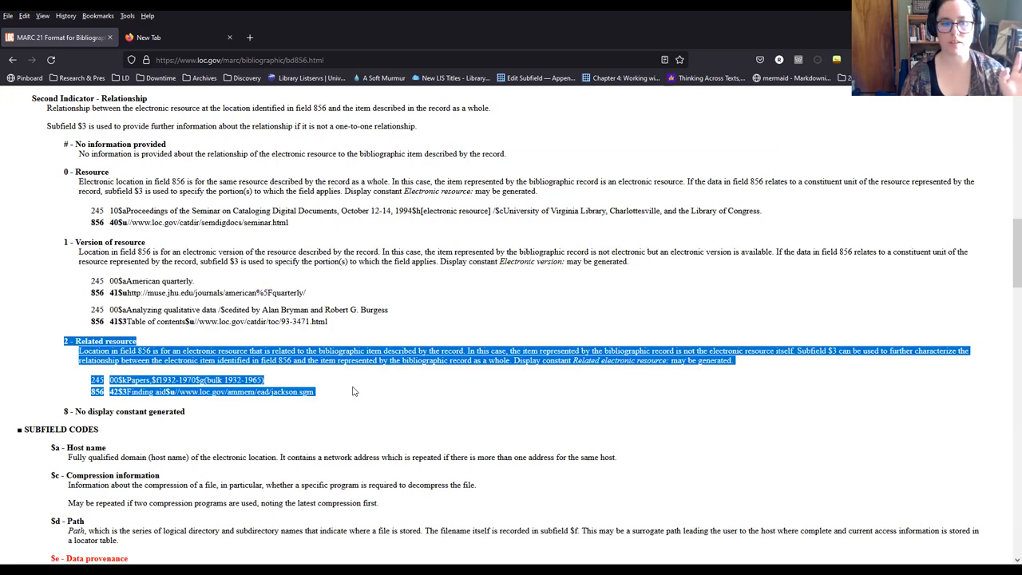
{"action": "scroll", "scroll_direction": "down", "scroll_amount": 3}
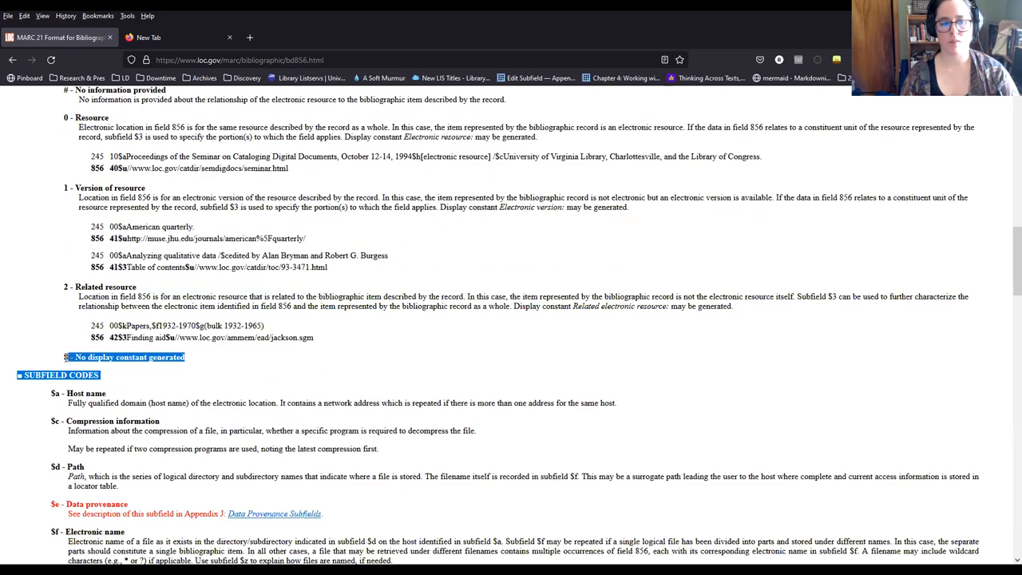
Bring subfields $u, $y link text and $7 access status of field 856 into view.
{"action": "scroll", "scroll_direction": "down", "scroll_amount": 3}
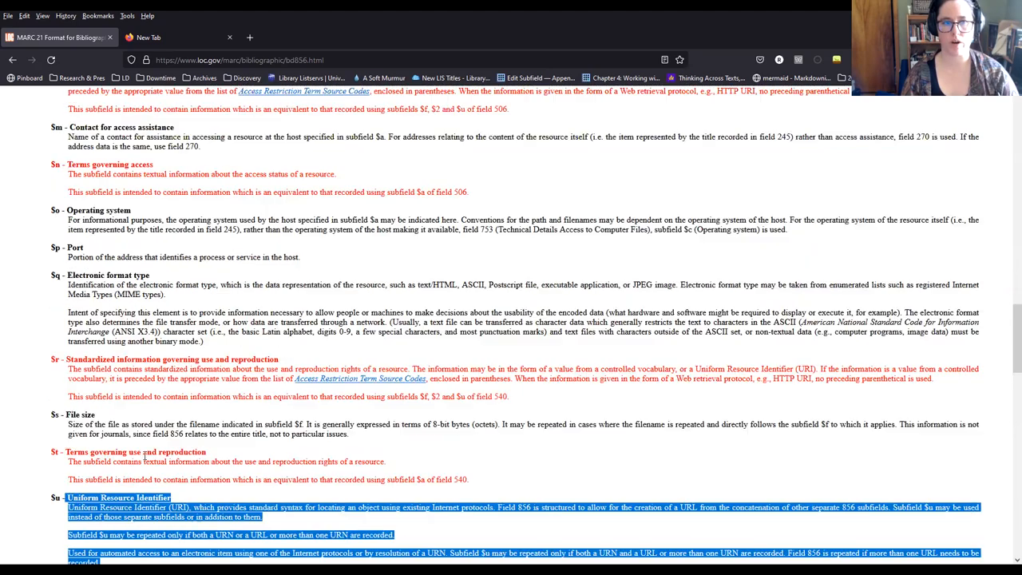
{"action": "scroll", "scroll_direction": "up", "scroll_amount": 3}
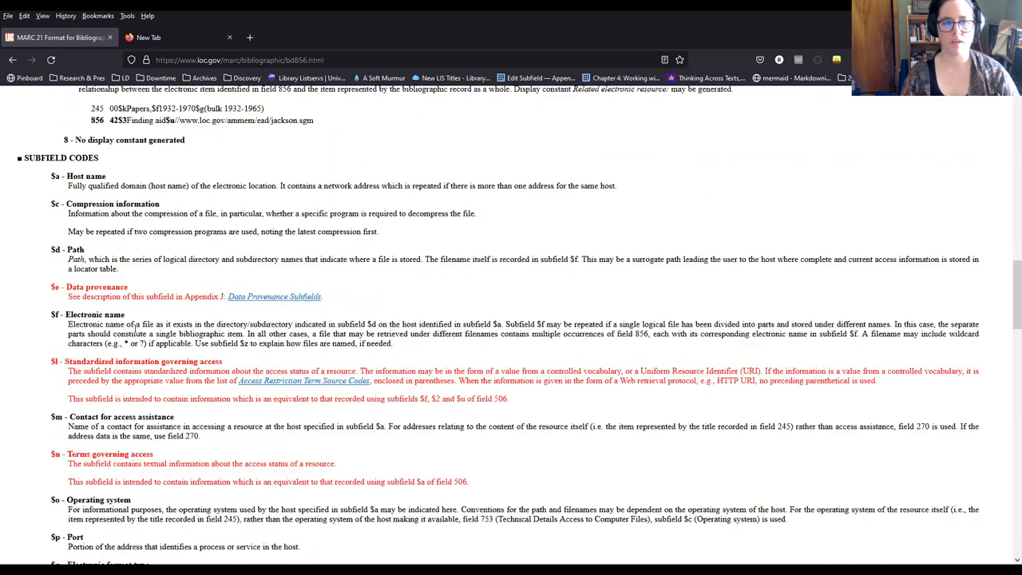
{"action": "scroll", "scroll_direction": "down", "scroll_amount": 3}
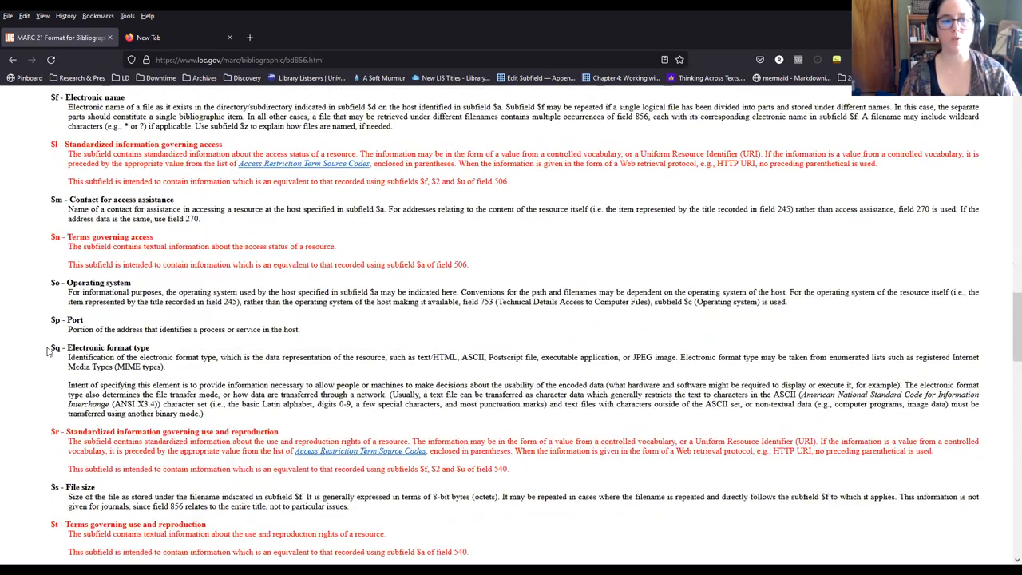
{"action": "scroll", "scroll_direction": "down", "scroll_amount": 3}
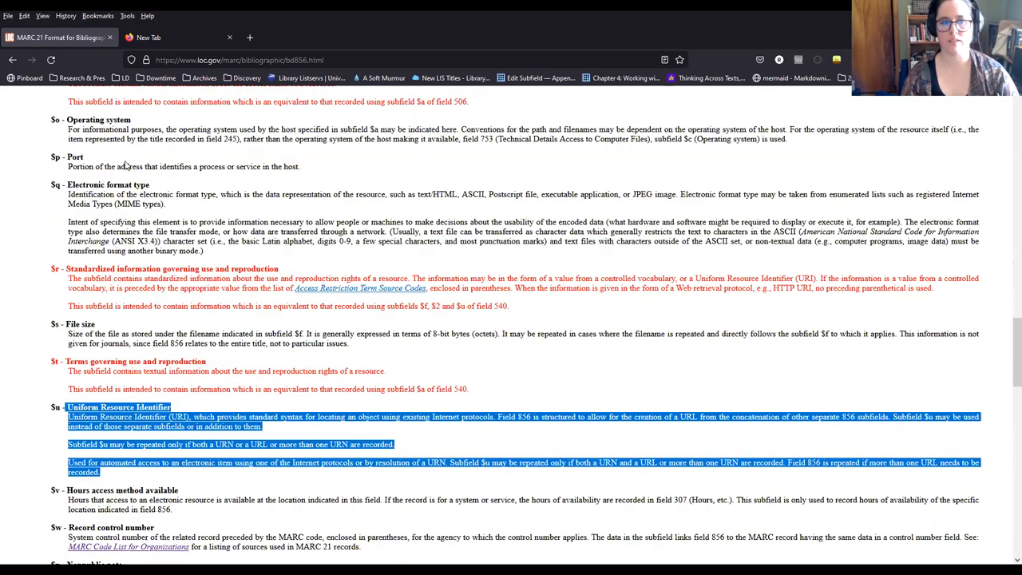
{"action": "mouse_move", "coordinate": [84, 440]}
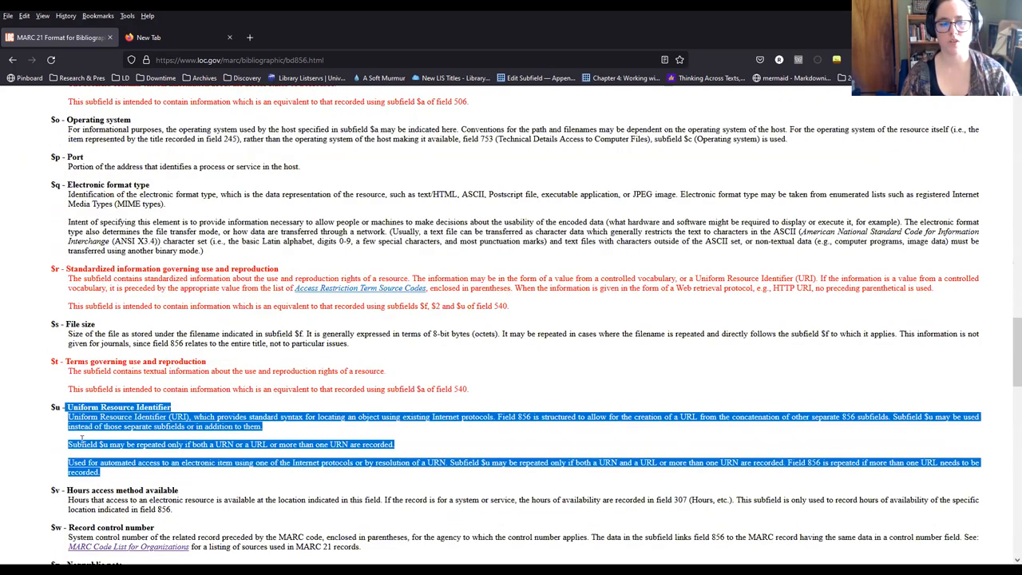
{"action": "scroll", "scroll_direction": "down", "scroll_amount": 3}
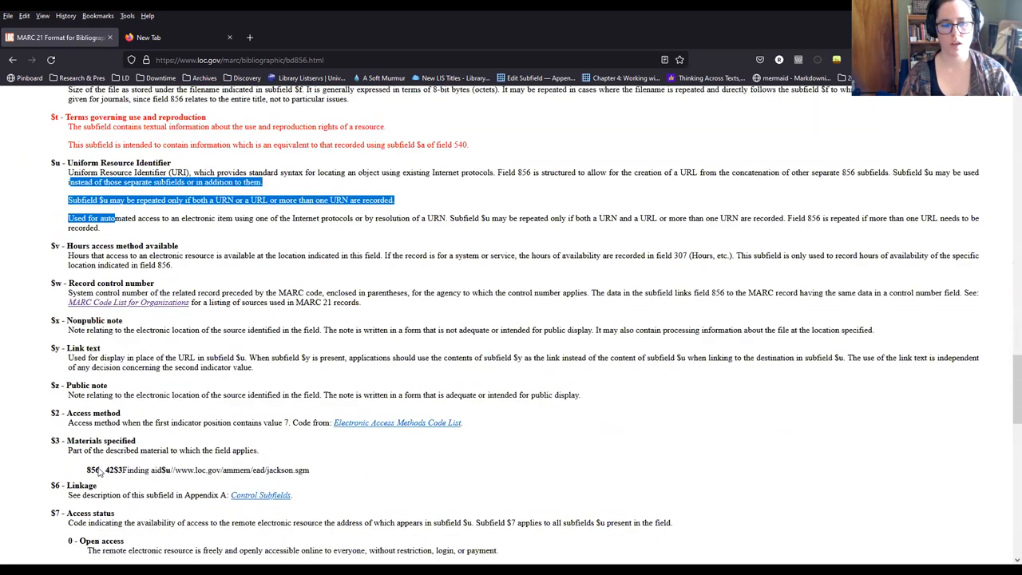
{"action": "scroll", "scroll_direction": "down", "scroll_amount": 3}
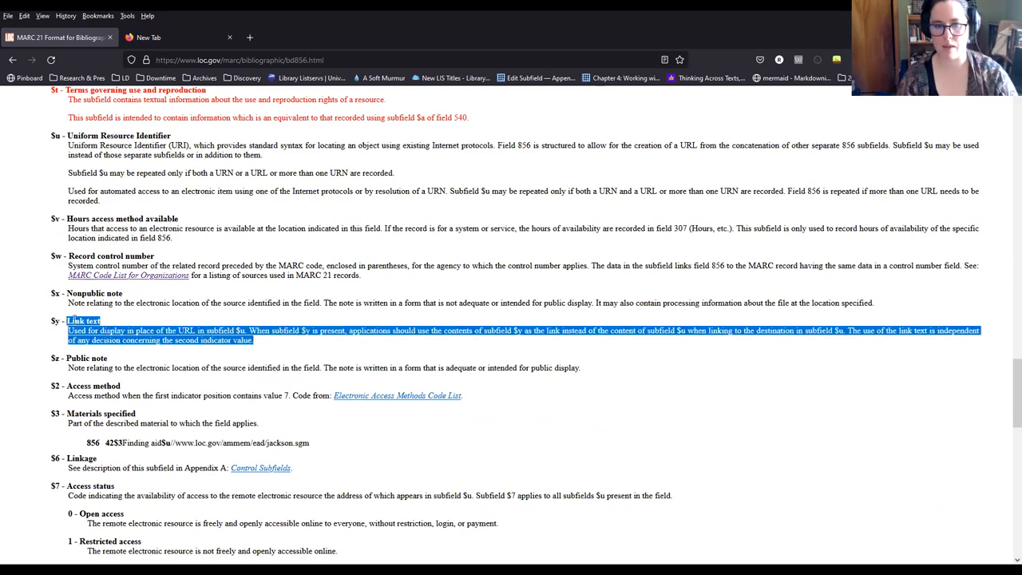
{"action": "mouse_move", "coordinate": [772, 505]}
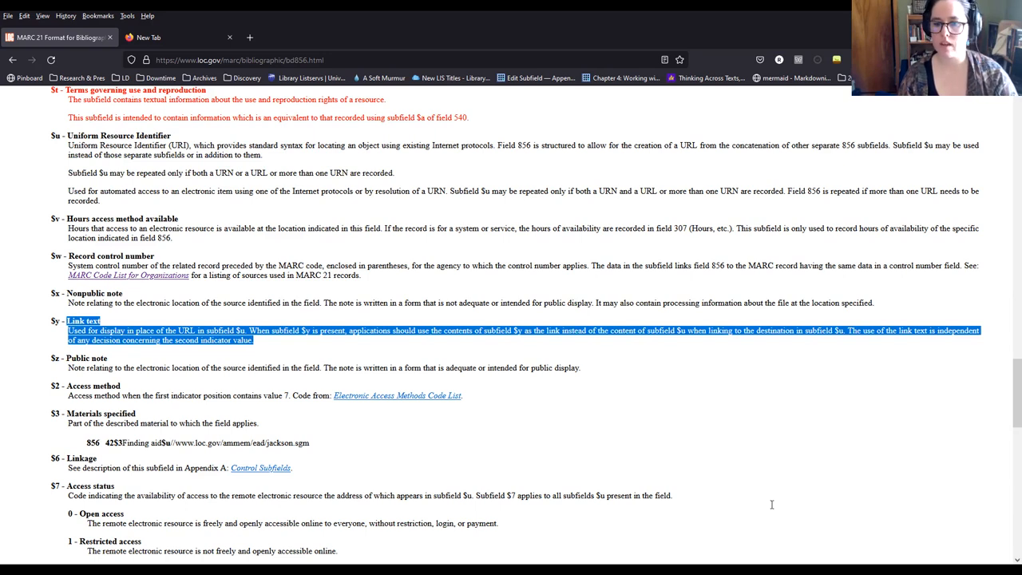
{"action": "left_click", "coordinate": [744, 479]}
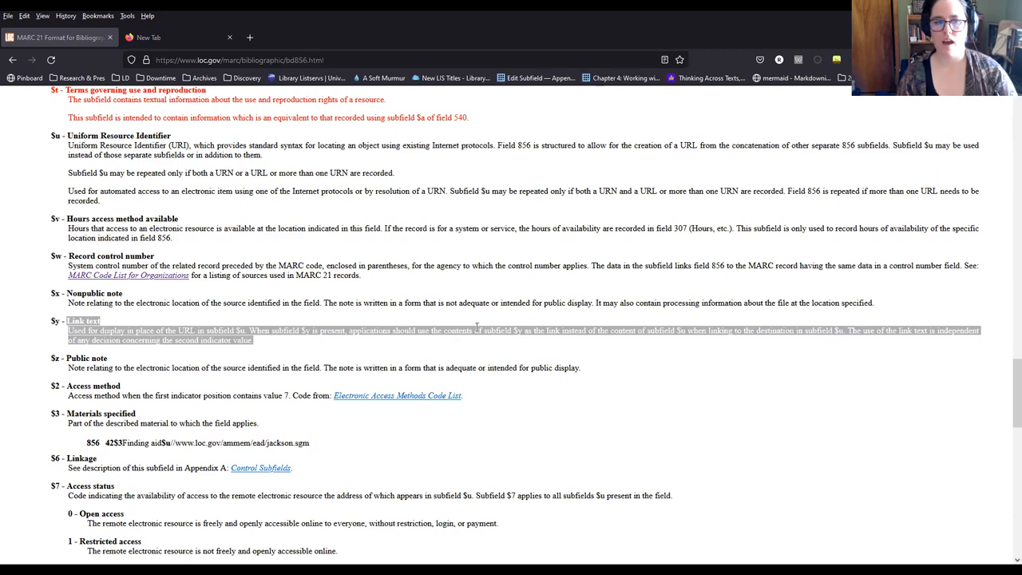
Return through the indicator examples to the top summary of field 856.
{"action": "scroll", "scroll_direction": "up", "scroll_amount": 3}
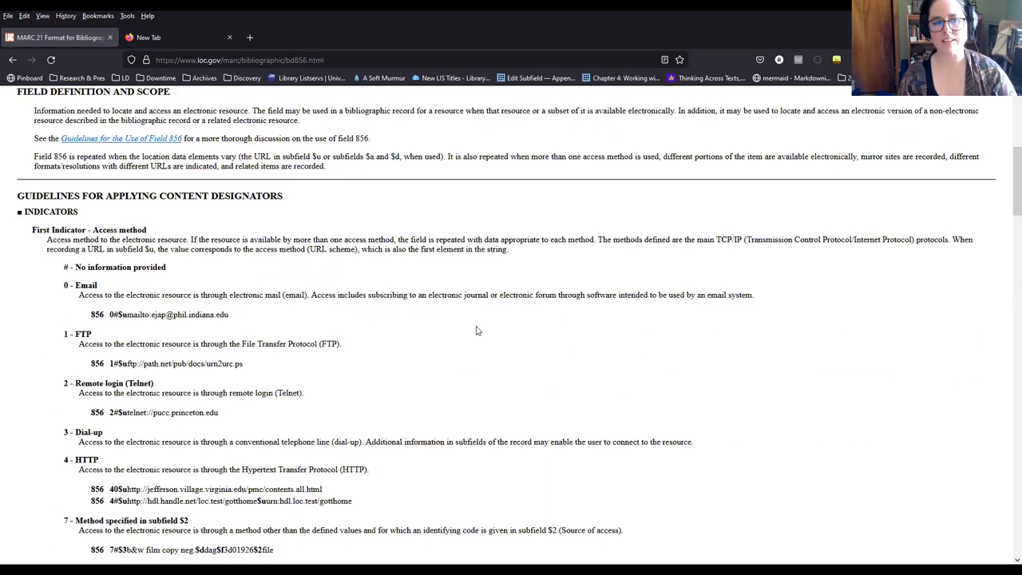
{"action": "scroll", "scroll_direction": "up", "scroll_amount": 3}
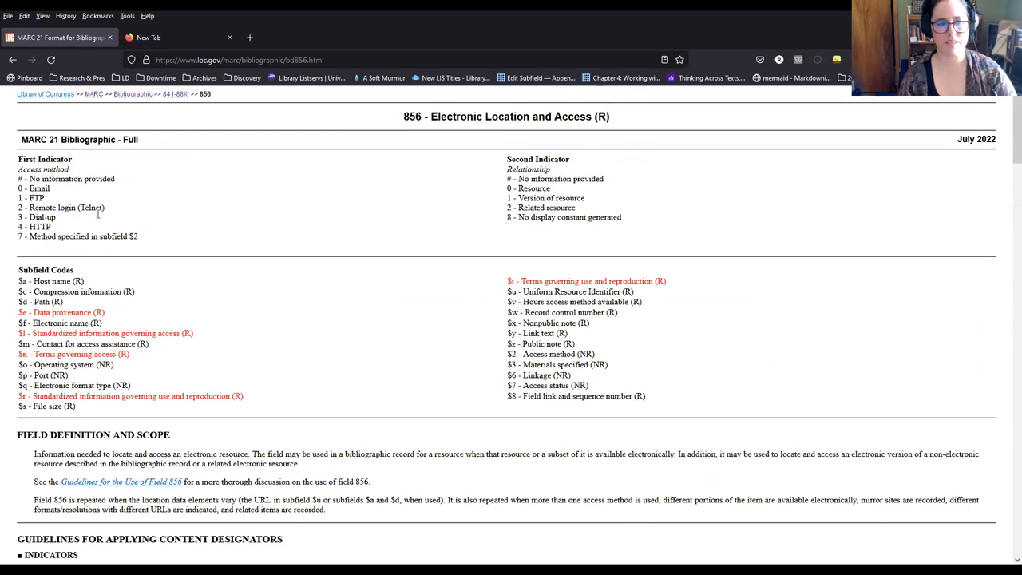
{"action": "double_click", "coordinate": [61, 208]}
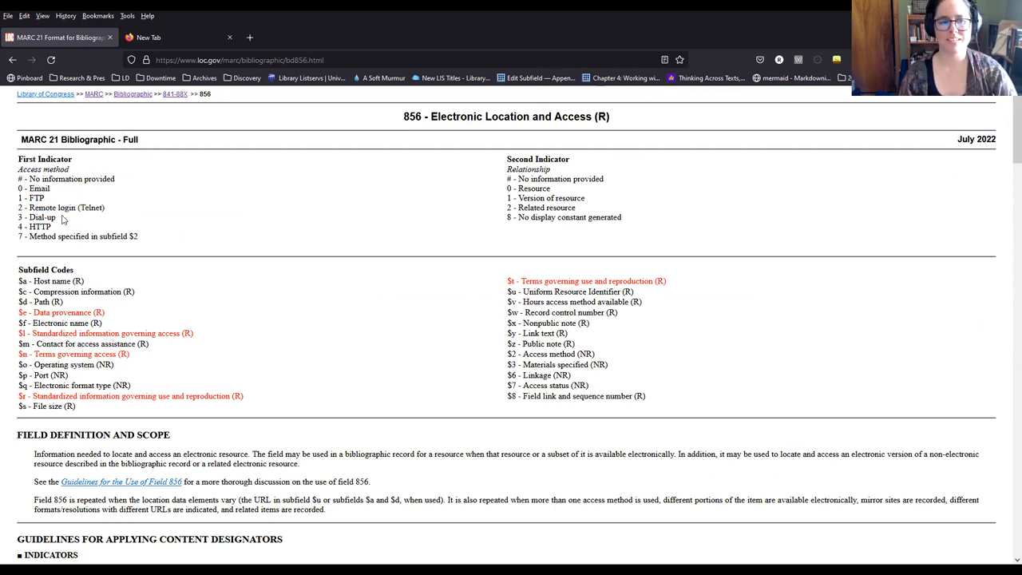
{"action": "scroll", "scroll_direction": "down", "scroll_amount": 3}
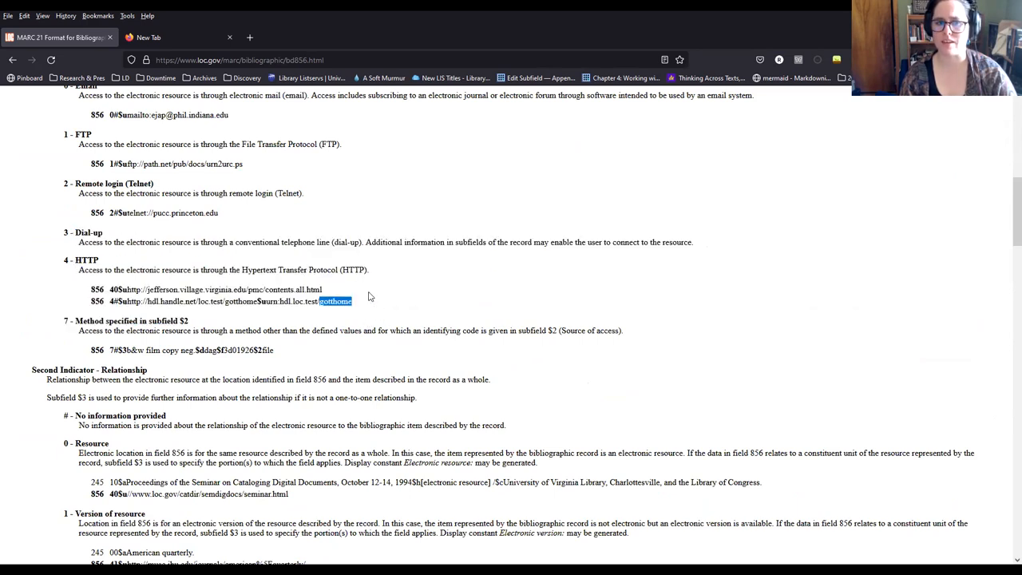
{"action": "mouse_move", "coordinate": [604, 354]}
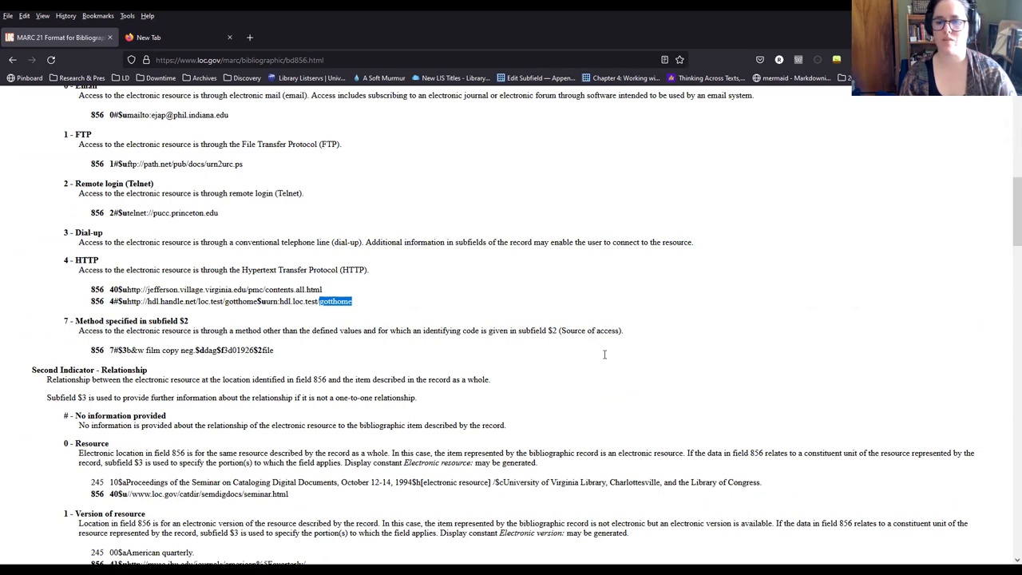
{"action": "scroll", "scroll_direction": "up", "scroll_amount": 3}
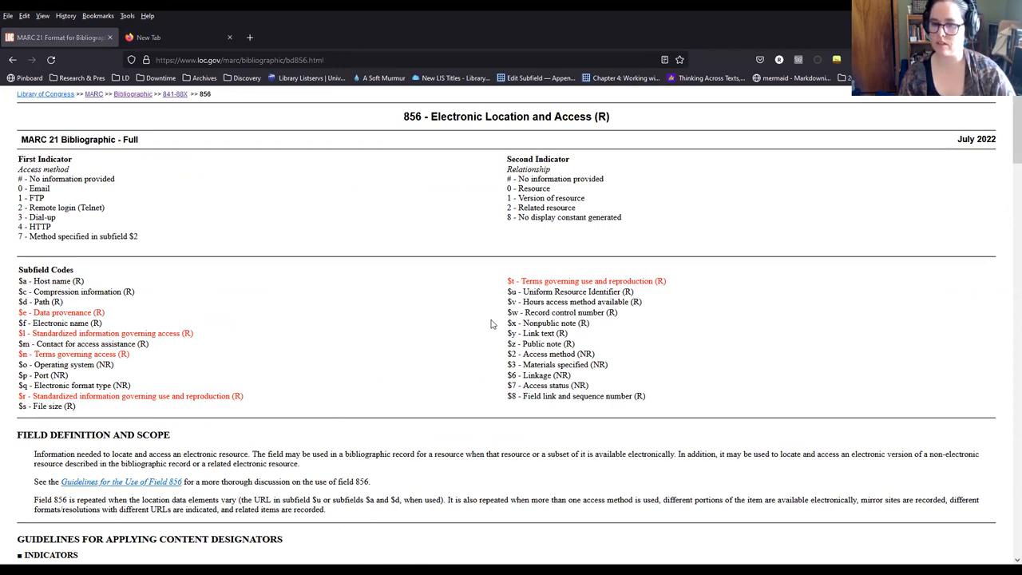
{"action": "mouse_move", "coordinate": [298, 196]}
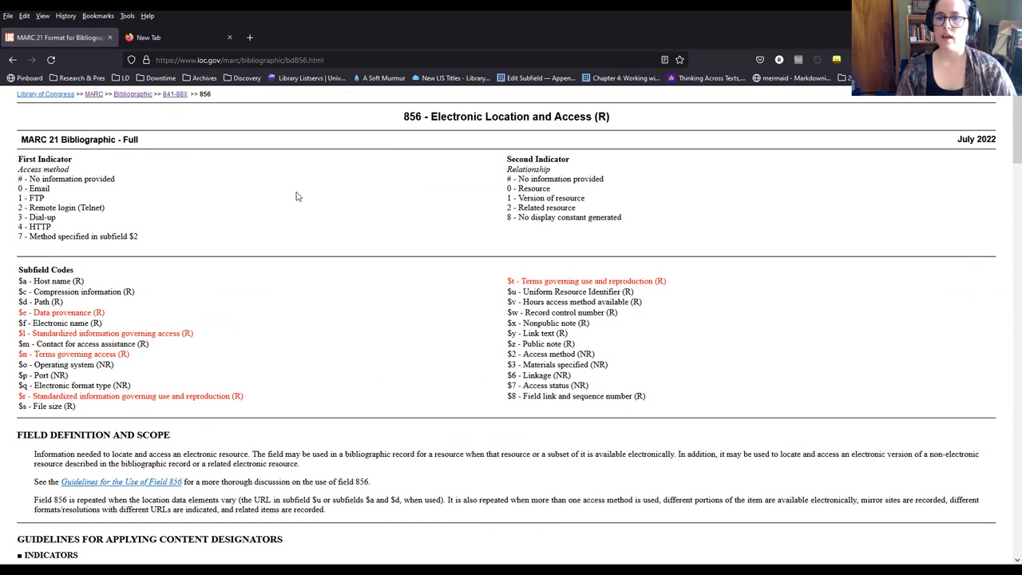
{"action": "mouse_move", "coordinate": [247, 110]}
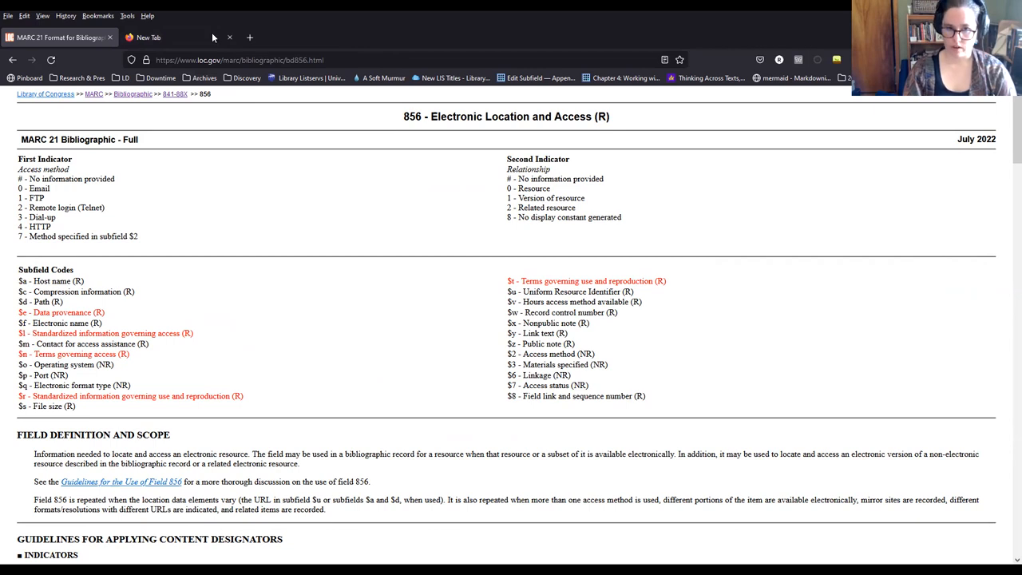
Switch to the second browser tab to load worldcat.org.
{"action": "left_click", "coordinate": [168, 39]}
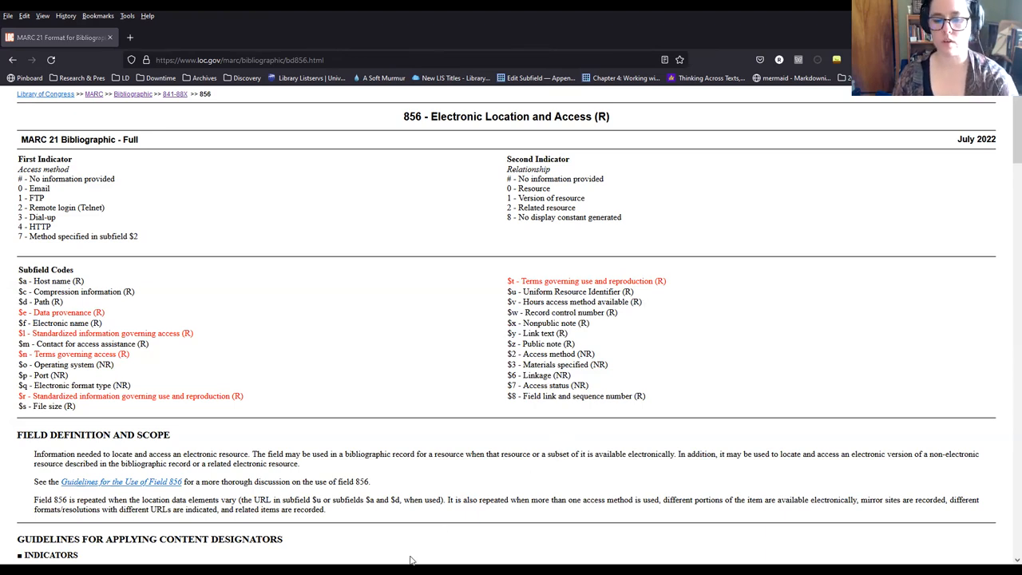
{"action": "mouse_move", "coordinate": [885, 485]}
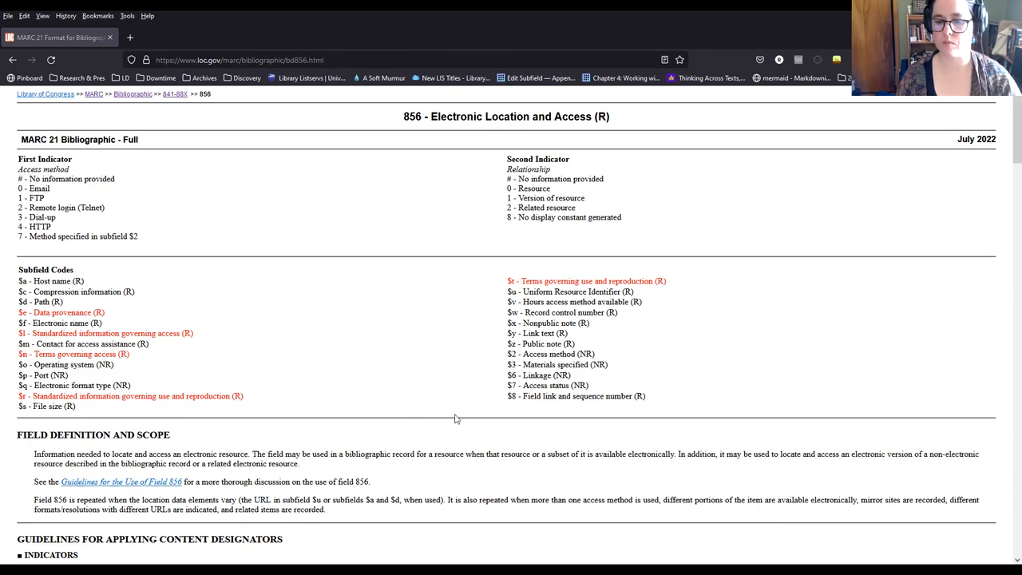
{"action": "mouse_move", "coordinate": [638, 371]}
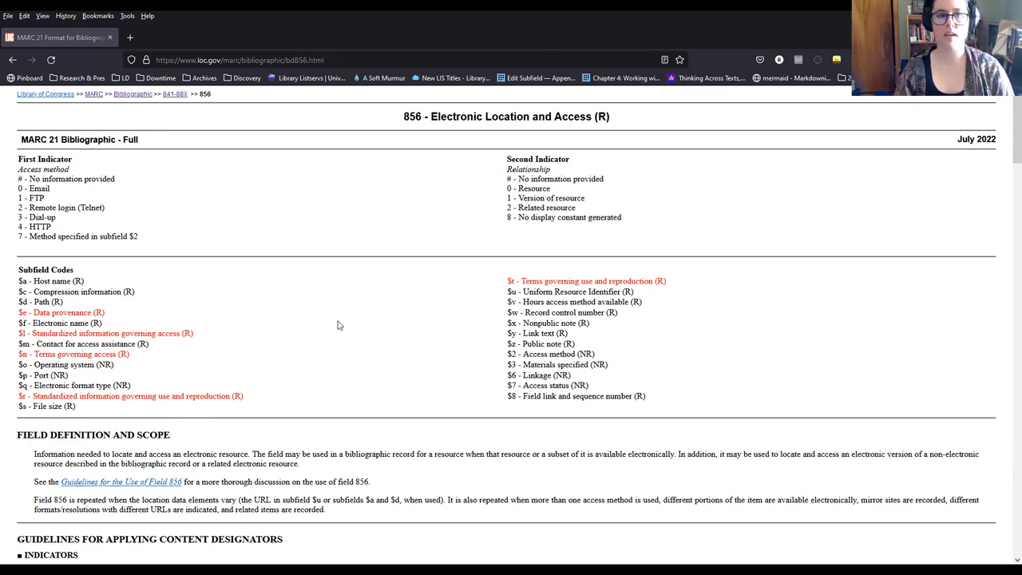
{"action": "mouse_move", "coordinate": [195, 103]}
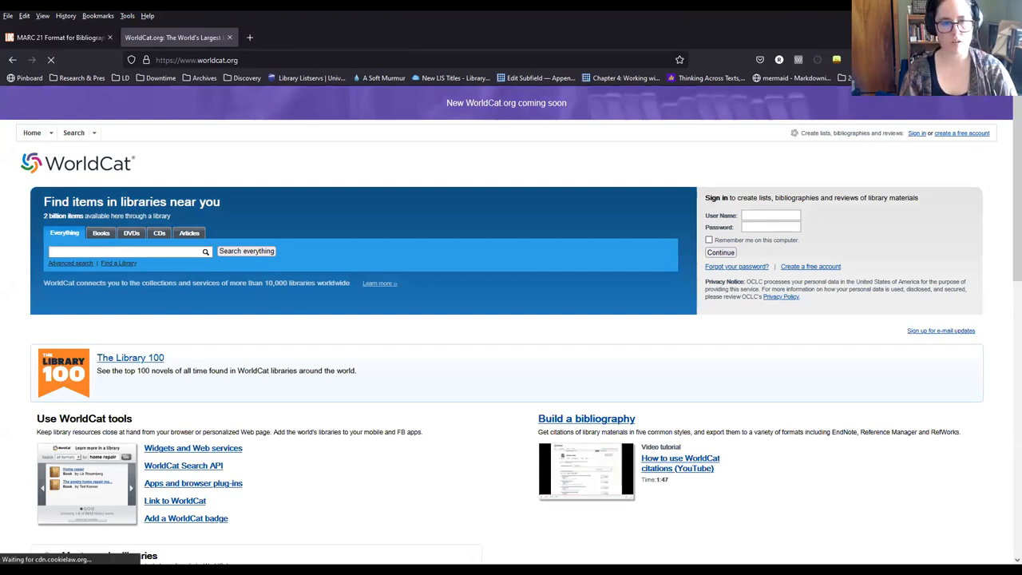
Search WorldCat for the corrected title 'never home alone'.
{"action": "type", "text": "OWCW"}
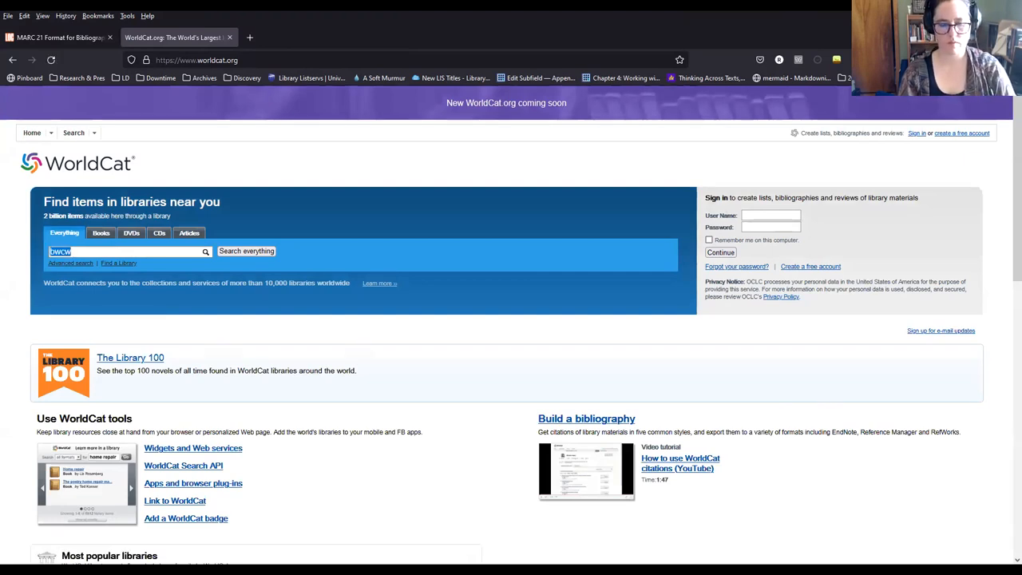
{"action": "type", "text": "never ginel"}
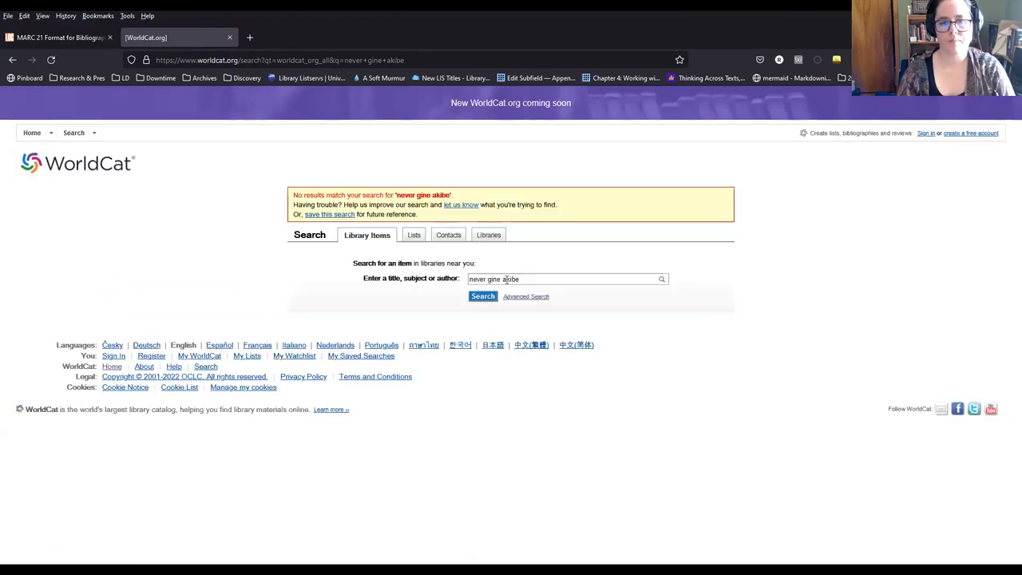
{"action": "type", "text": "never ho"}
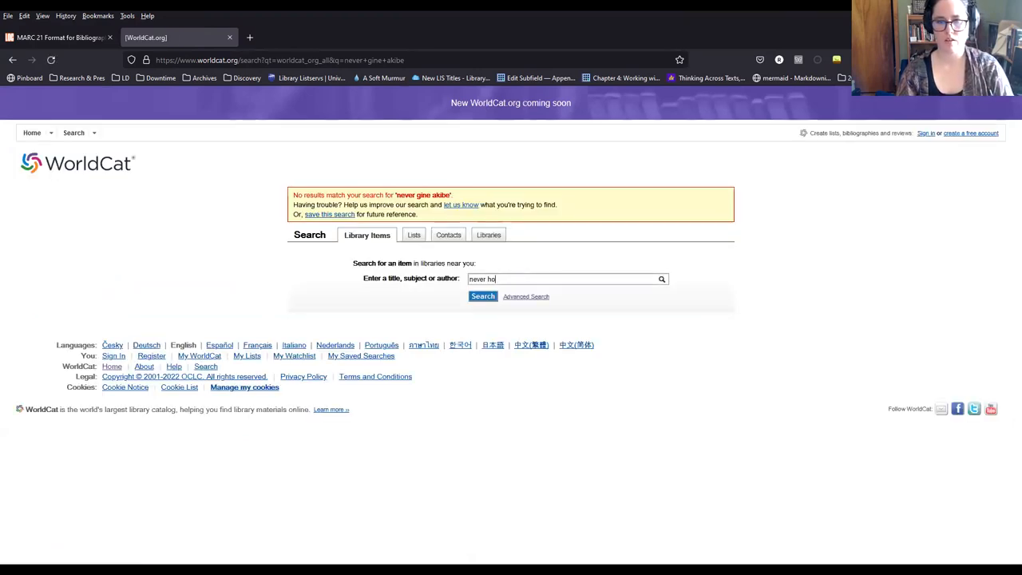
{"action": "type", "text": "me alone"}
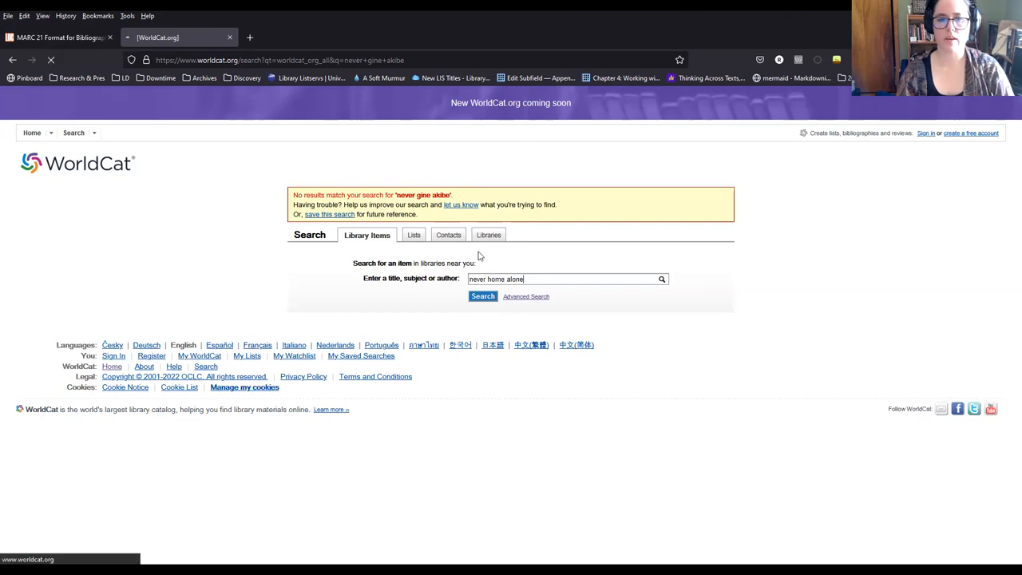
{"action": "left_click", "coordinate": [482, 296]}
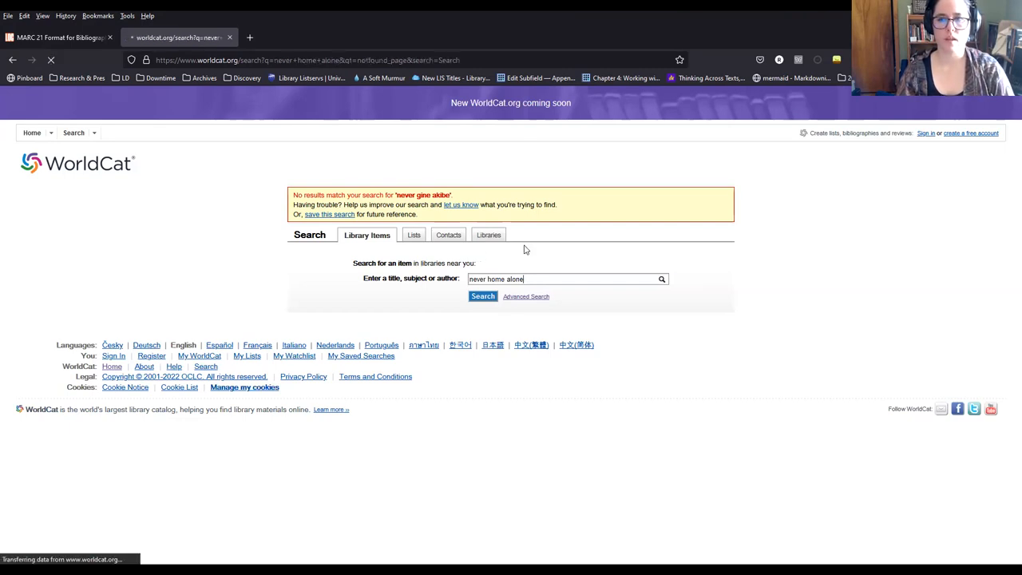
{"action": "mouse_move", "coordinate": [318, 269]}
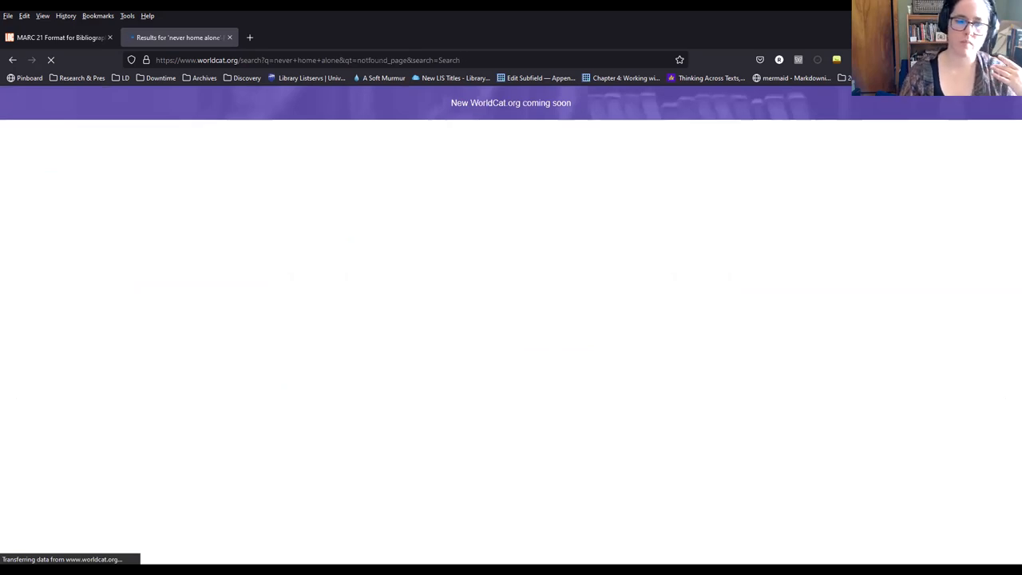
{"action": "mouse_move", "coordinate": [278, 251]}
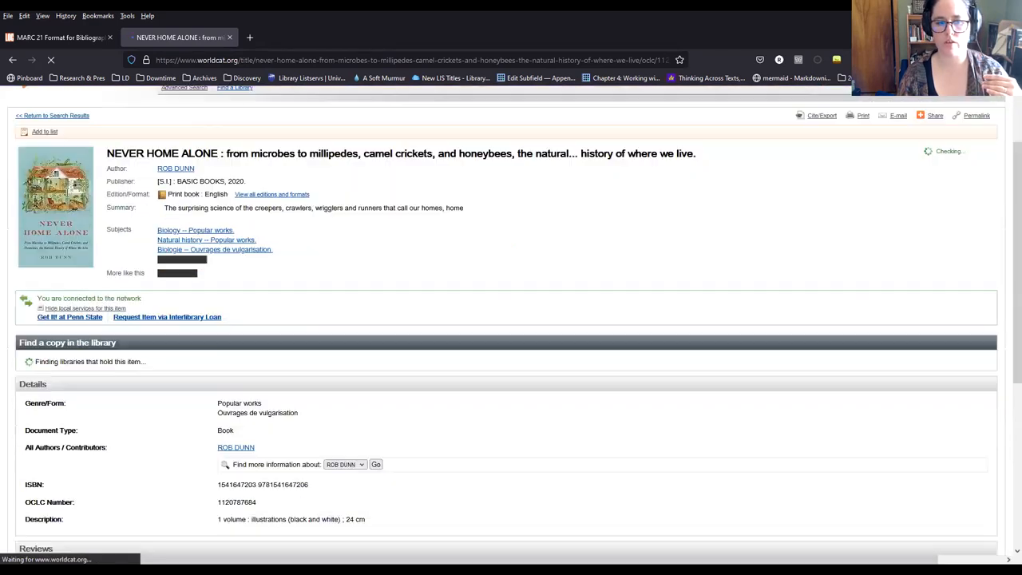
Move down the Never Home Alone record toward its publisher, subjects and ISBN details.
{"action": "scroll", "scroll_direction": "down", "scroll_amount": 3}
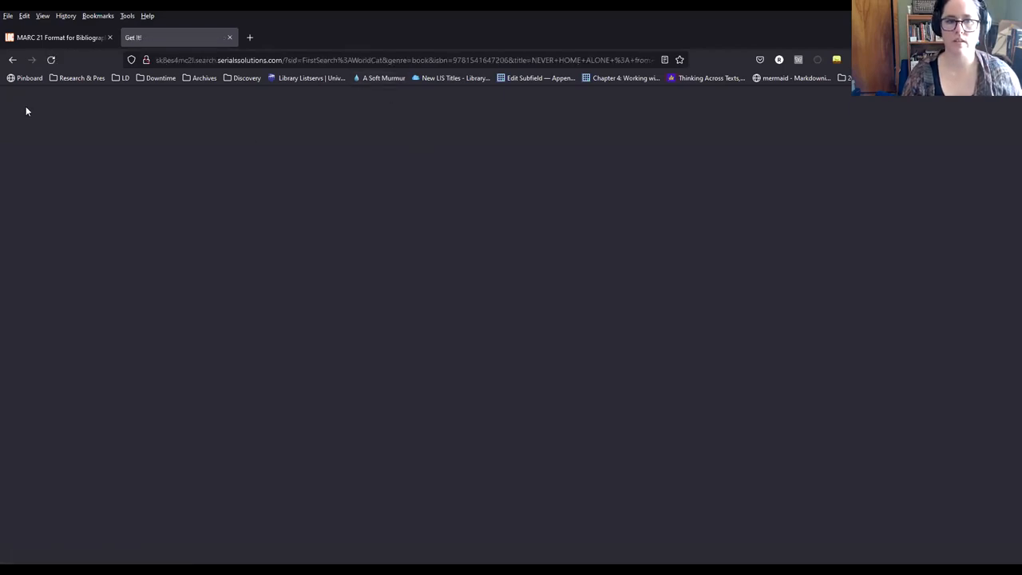
Return from Get It @ Penn State to the record's 'Find a copy in the library' section.
{"action": "left_click", "coordinate": [13, 60]}
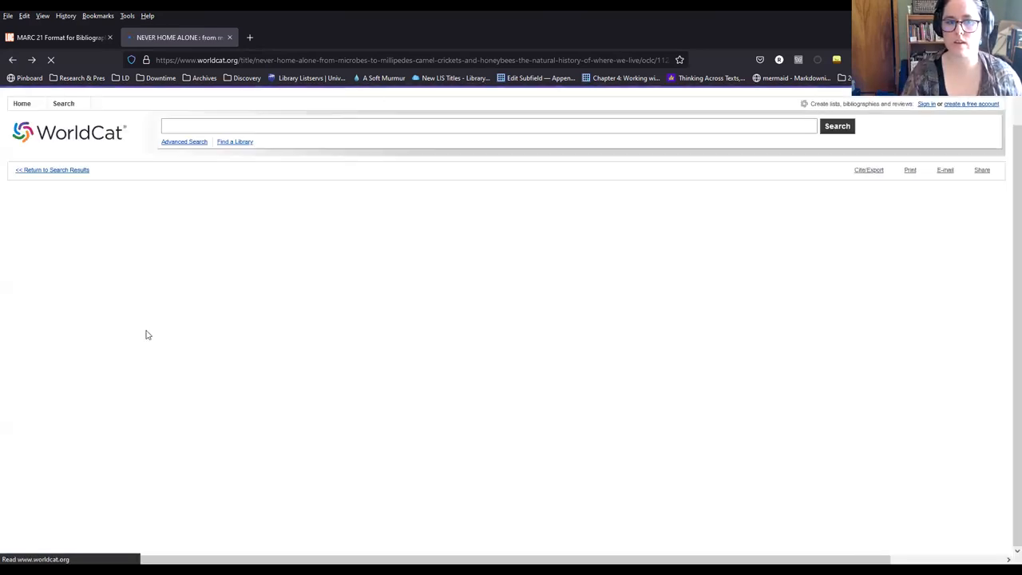
{"action": "mouse_move", "coordinate": [158, 393]}
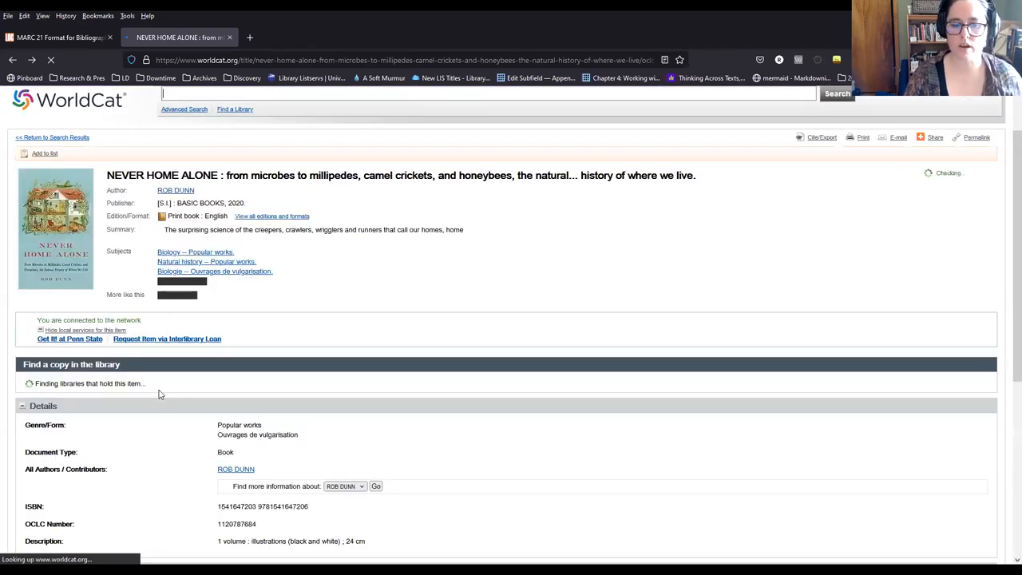
{"action": "scroll", "scroll_direction": "down", "scroll_amount": 3}
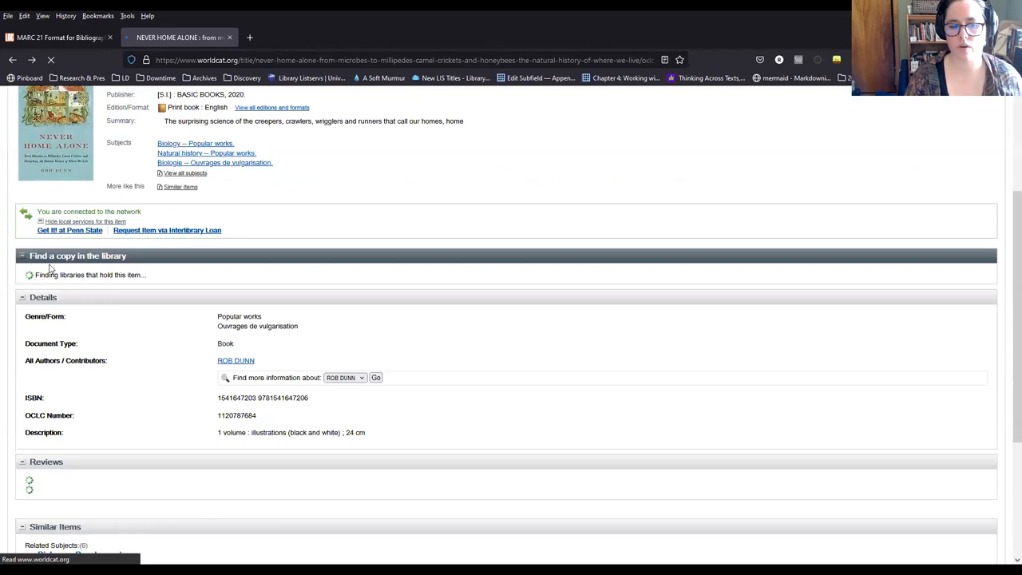
{"action": "scroll", "scroll_direction": "down", "scroll_amount": 3}
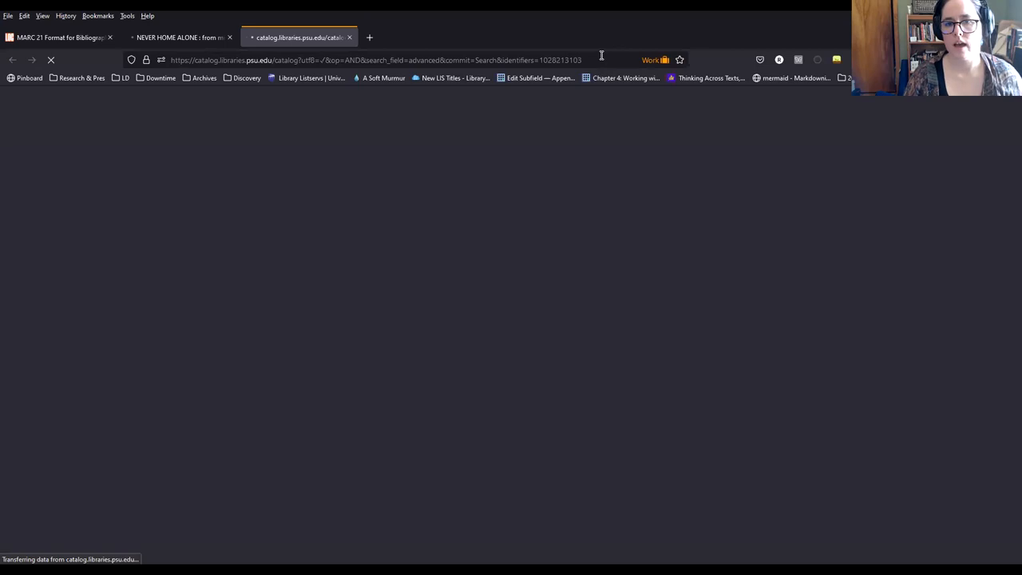
Open the Never home alone record in the Penn State Libraries Catalog and review its details.
{"action": "left_click", "coordinate": [375, 61]}
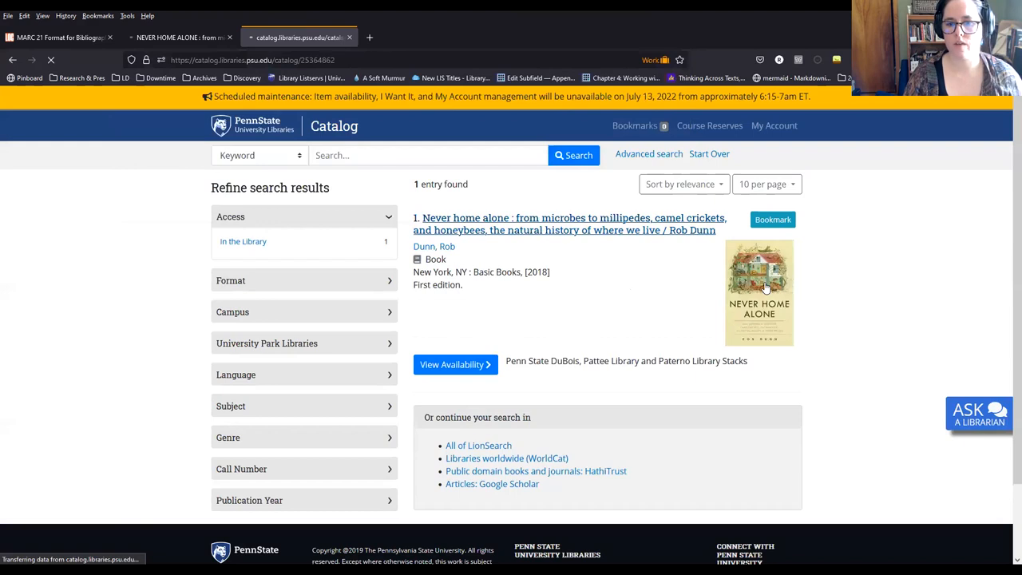
{"action": "left_click", "coordinate": [570, 217]}
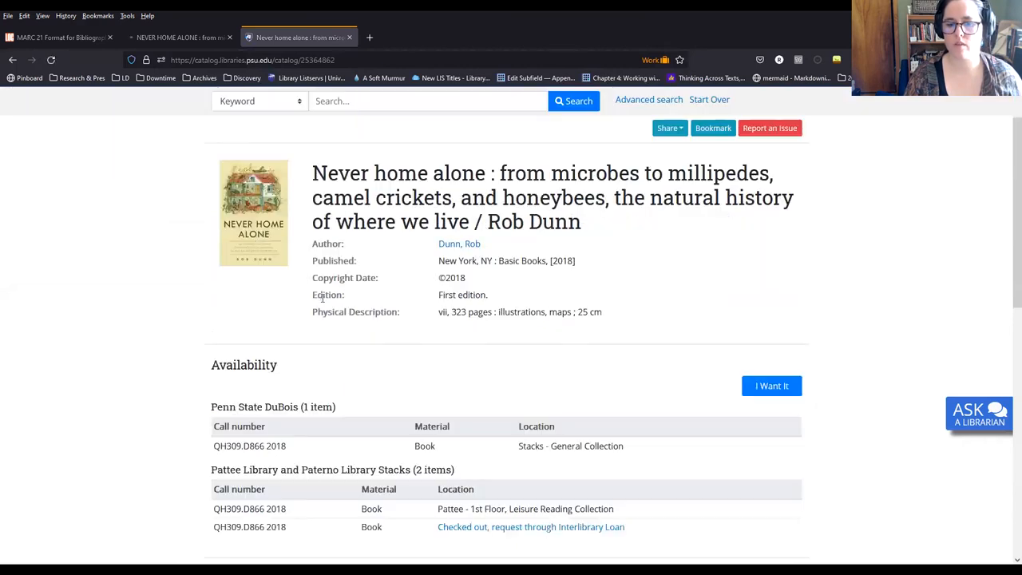
{"action": "scroll", "scroll_direction": "down", "scroll_amount": 3}
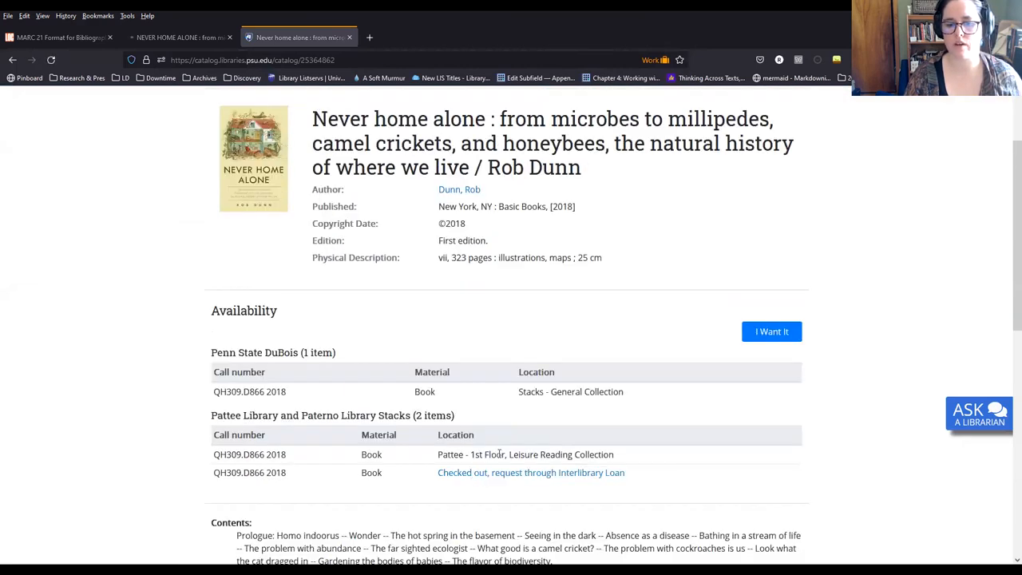
{"action": "scroll", "scroll_direction": "down", "scroll_amount": 3}
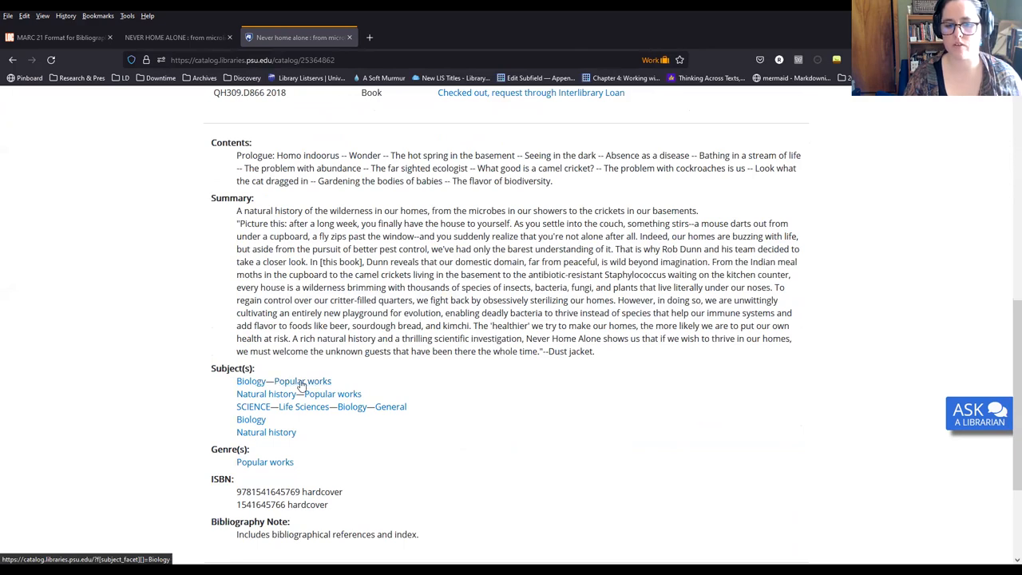
{"action": "mouse_move", "coordinate": [377, 189]}
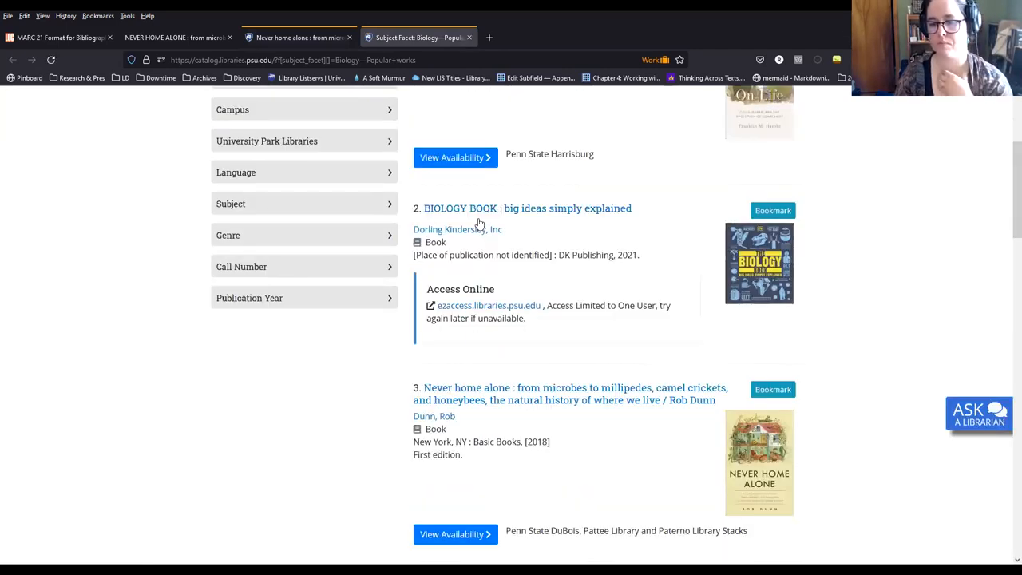
Browse the Biology -- Popular works subject results through page 2.
{"action": "scroll", "scroll_direction": "down", "scroll_amount": 3}
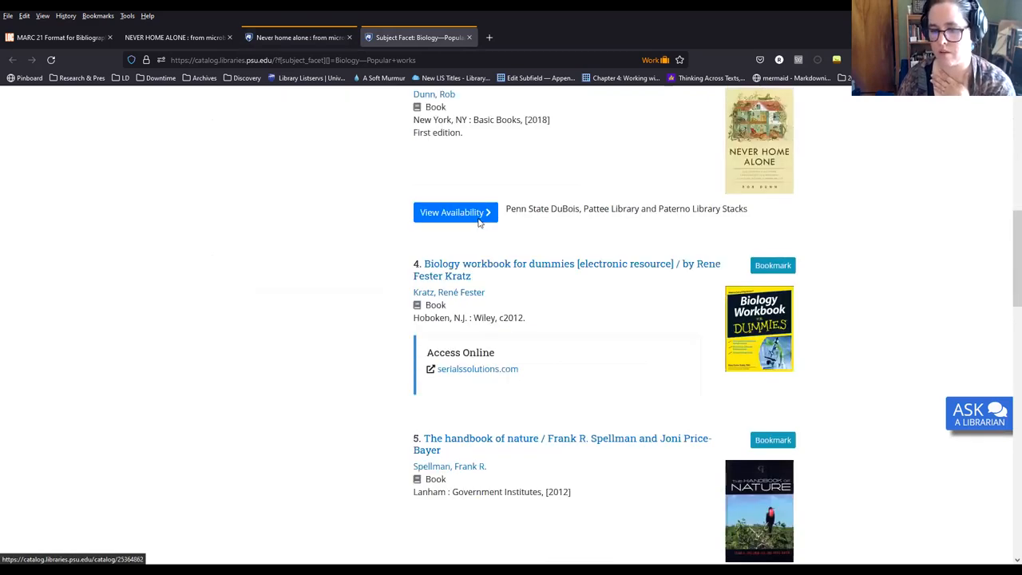
{"action": "scroll", "scroll_direction": "down", "scroll_amount": 3}
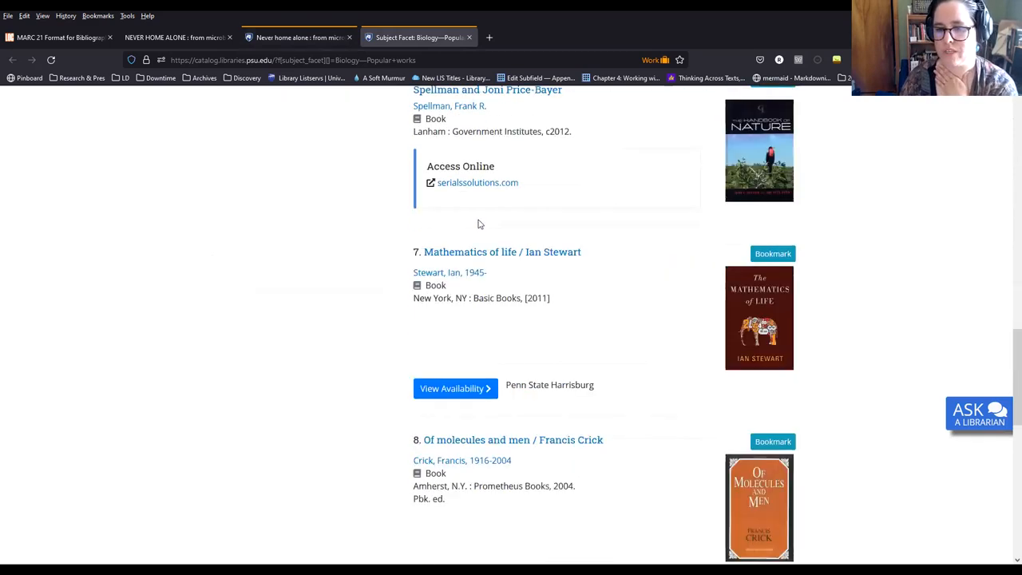
{"action": "scroll", "scroll_direction": "down", "scroll_amount": 3}
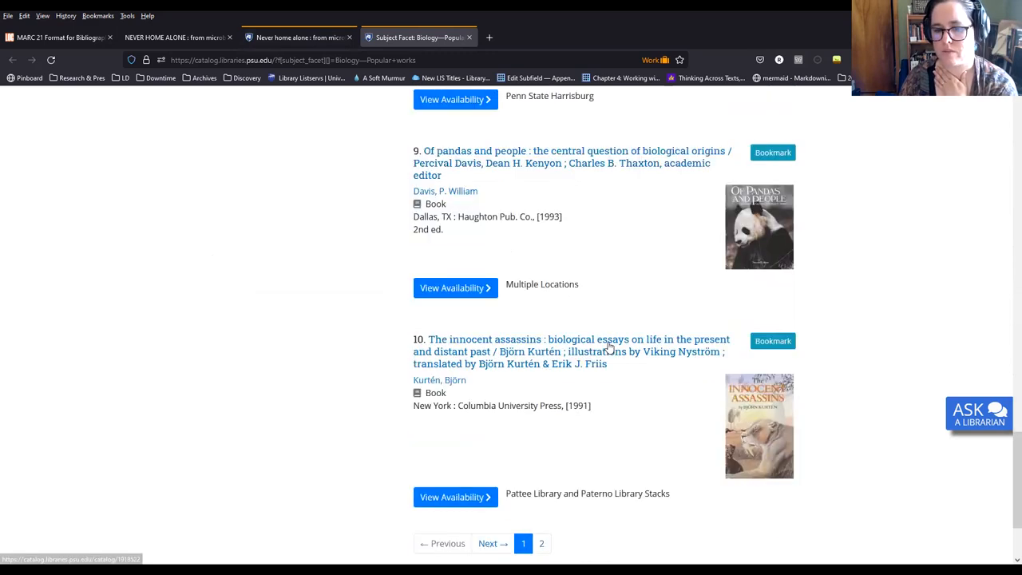
{"action": "mouse_move", "coordinate": [572, 352]}
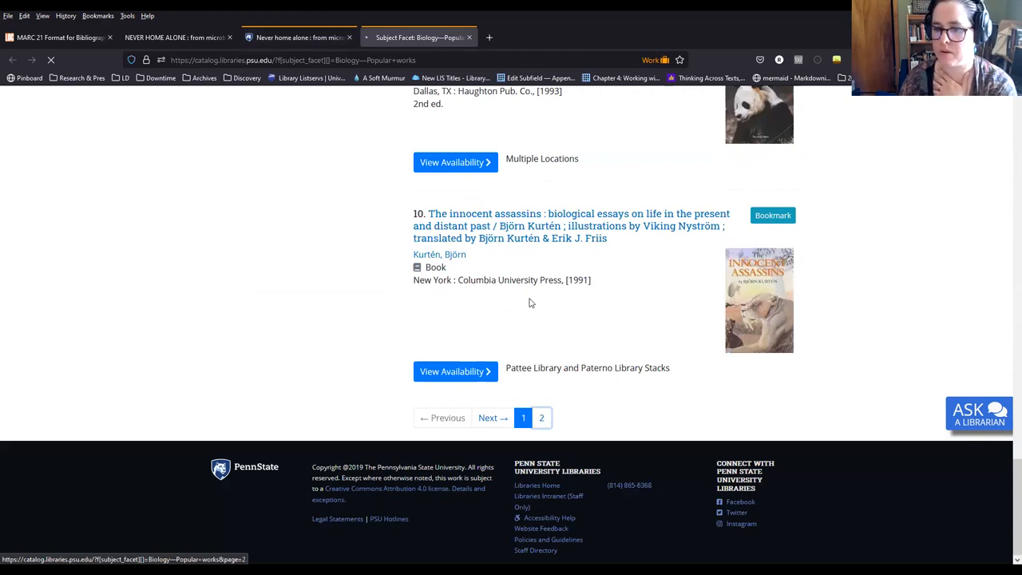
{"action": "mouse_move", "coordinate": [431, 182]}
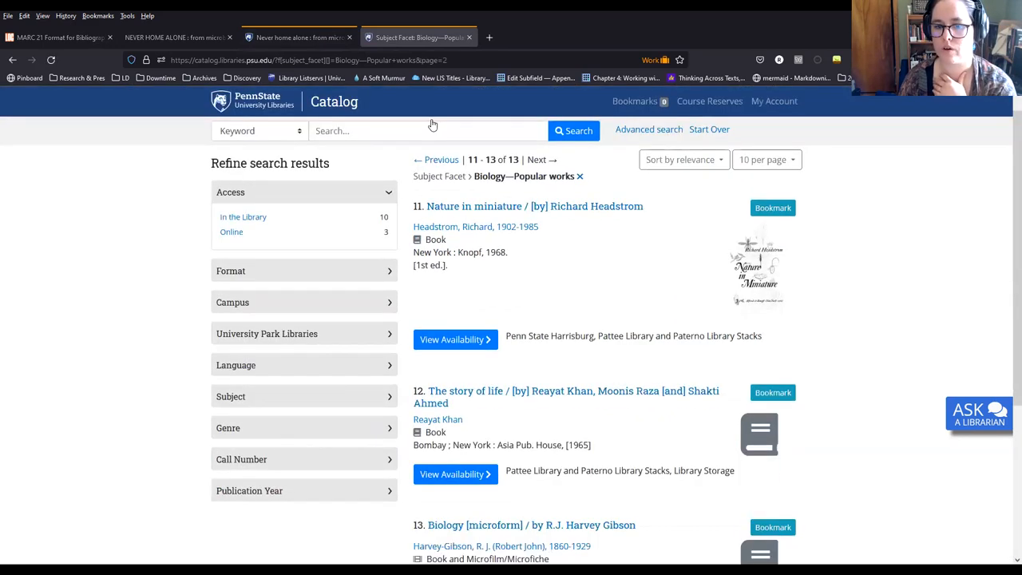
{"action": "scroll", "scroll_direction": "down", "scroll_amount": 3}
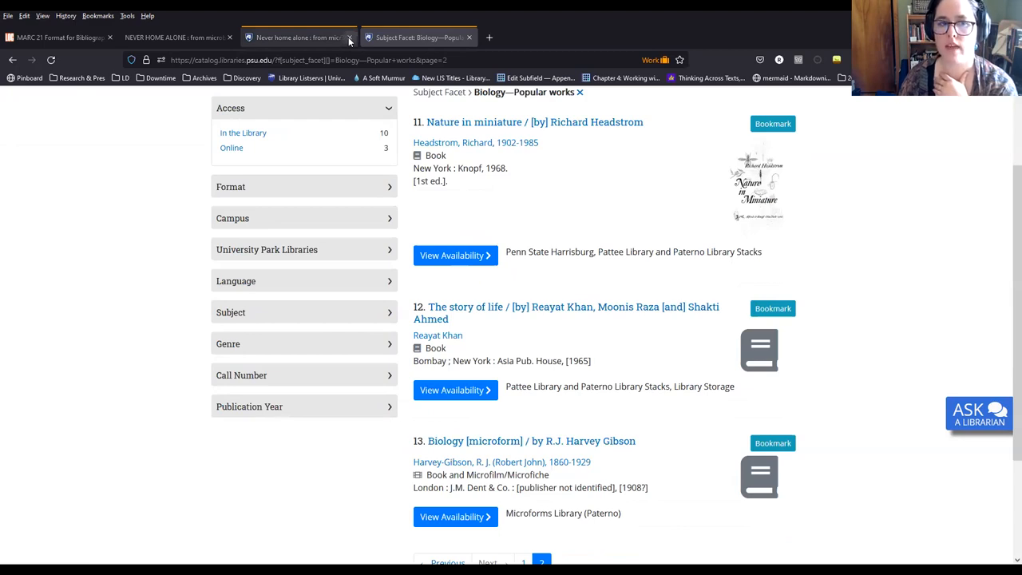
{"action": "mouse_move", "coordinate": [227, 38]}
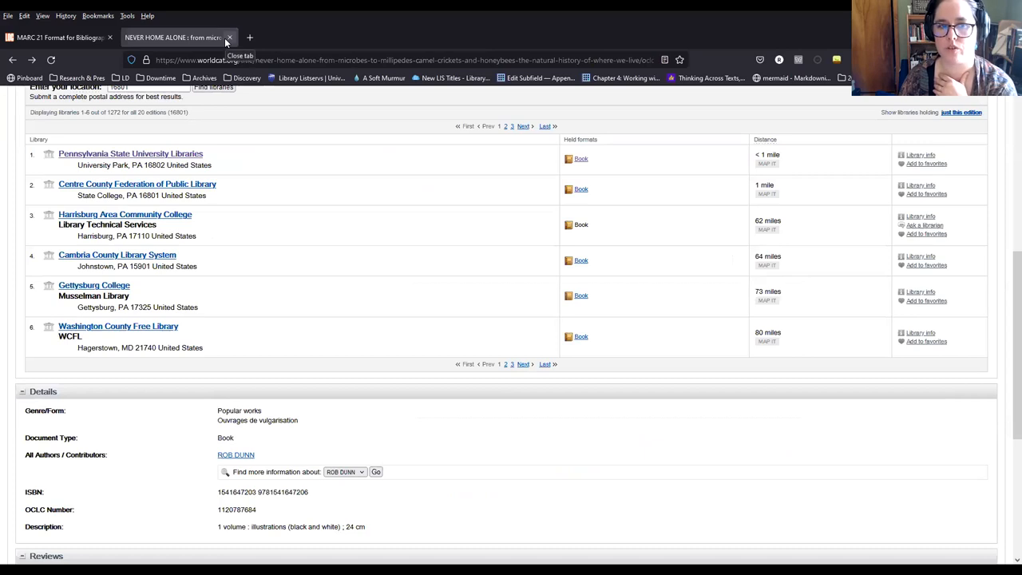
{"action": "left_click", "coordinate": [230, 38]}
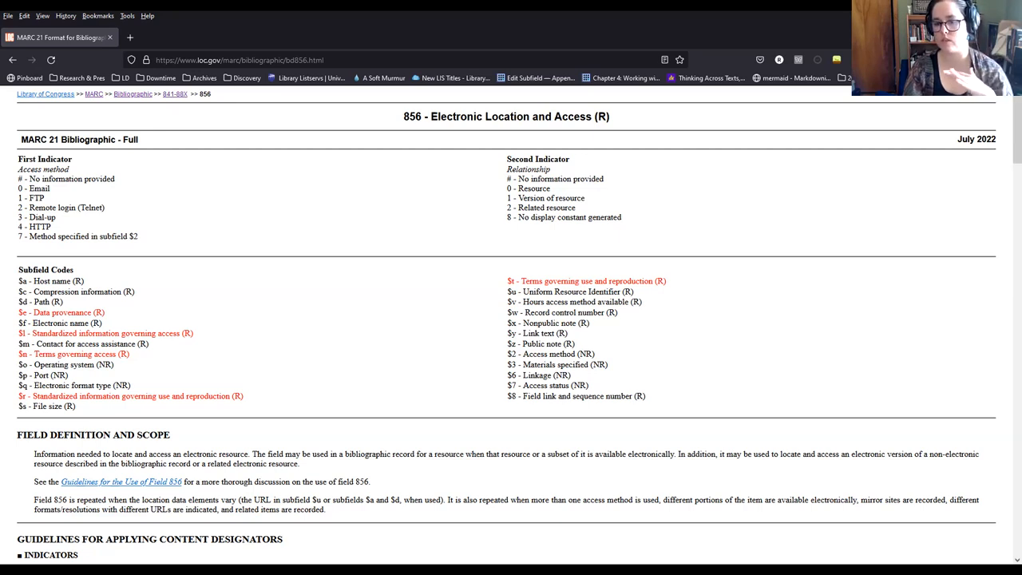
{"action": "mouse_move", "coordinate": [638, 267]}
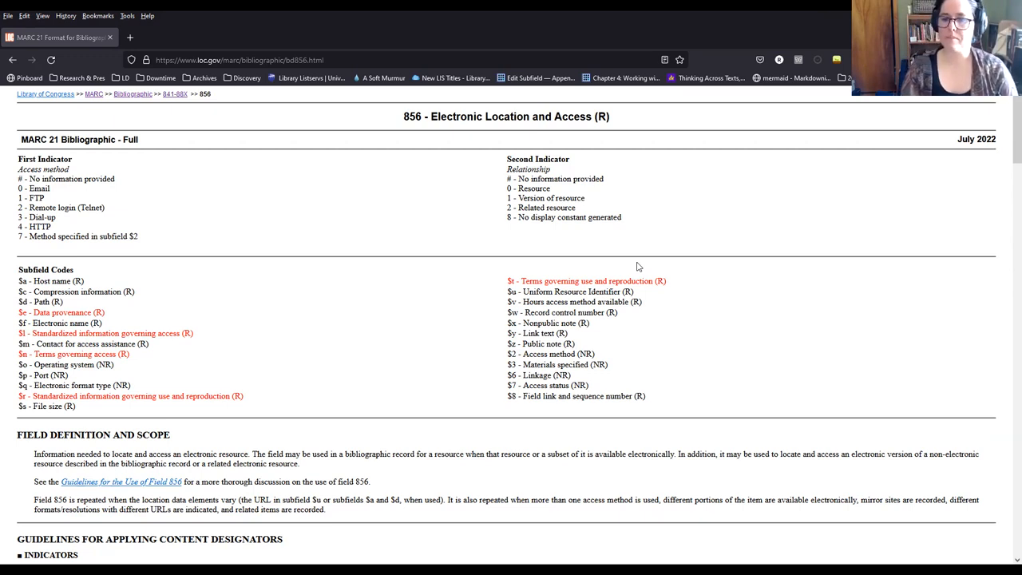
{"action": "mouse_move", "coordinate": [845, 315]}
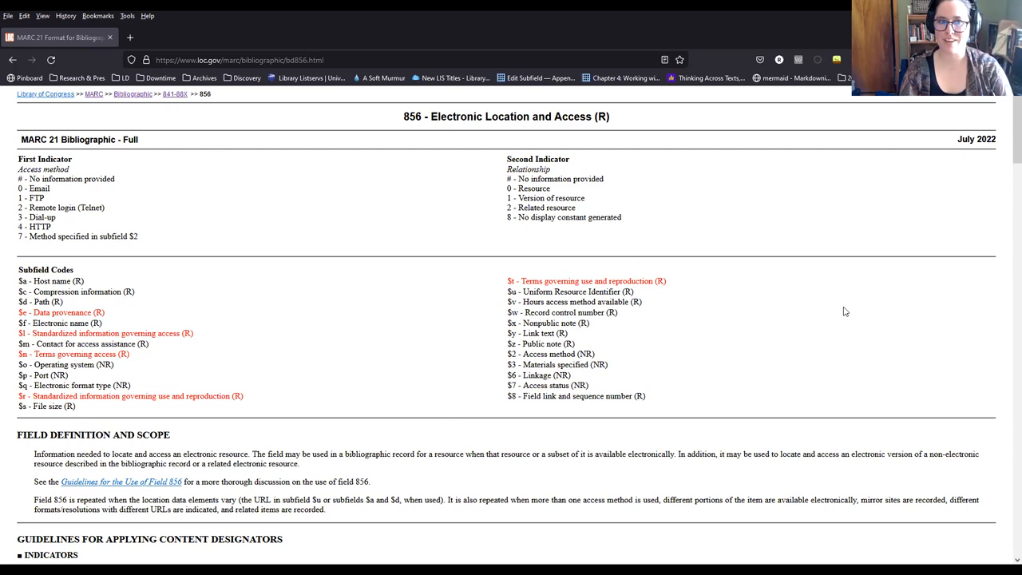
{"action": "mouse_move", "coordinate": [833, 223]}
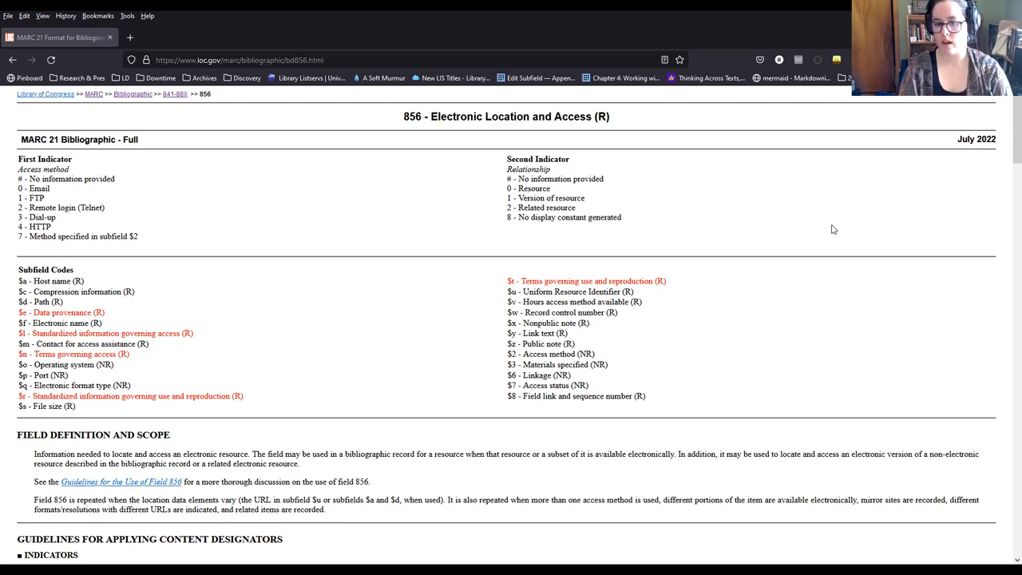
{"action": "mouse_move", "coordinate": [783, 517]}
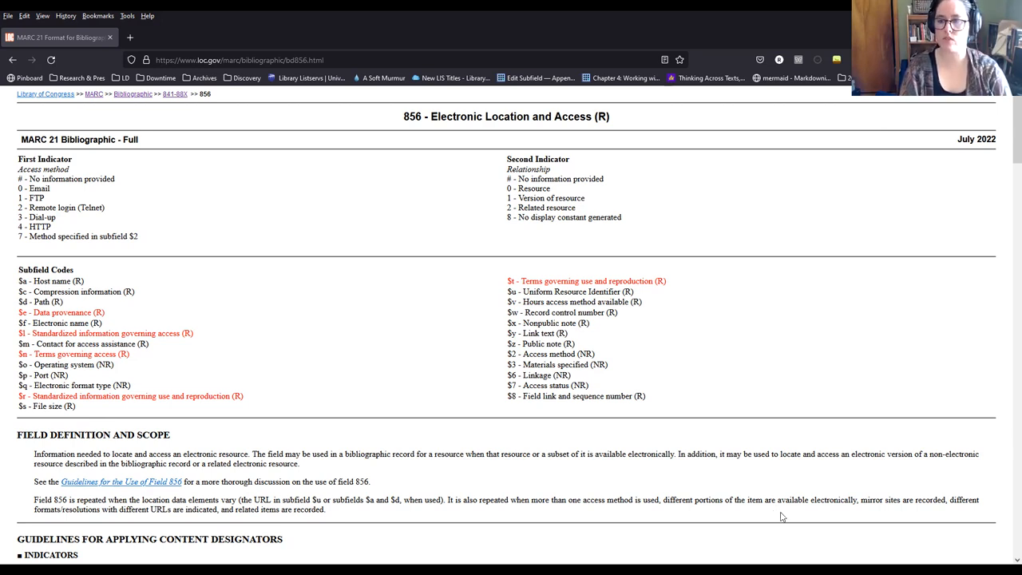
{"action": "mouse_move", "coordinate": [824, 419]}
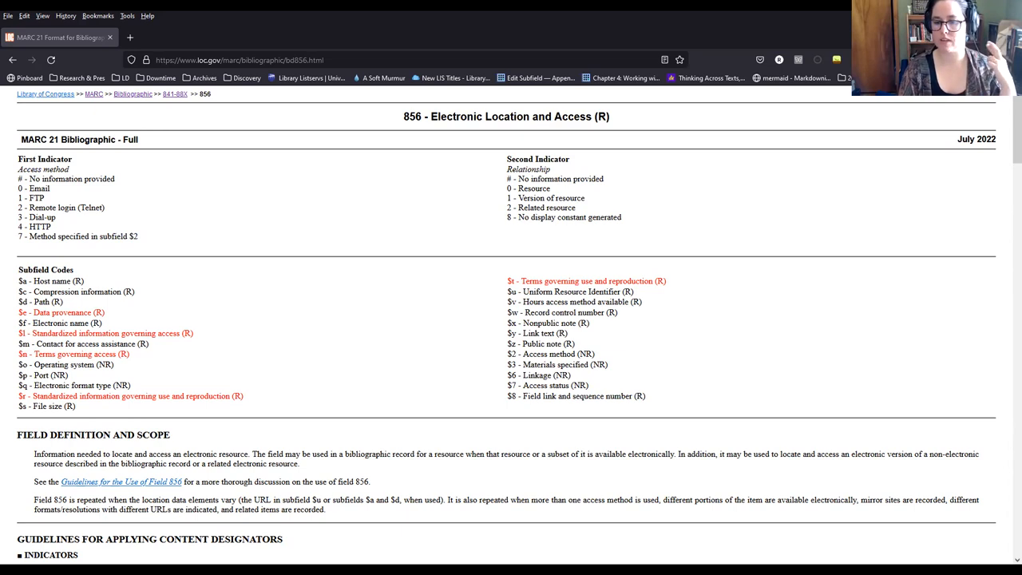
{"action": "mouse_move", "coordinate": [738, 359]}
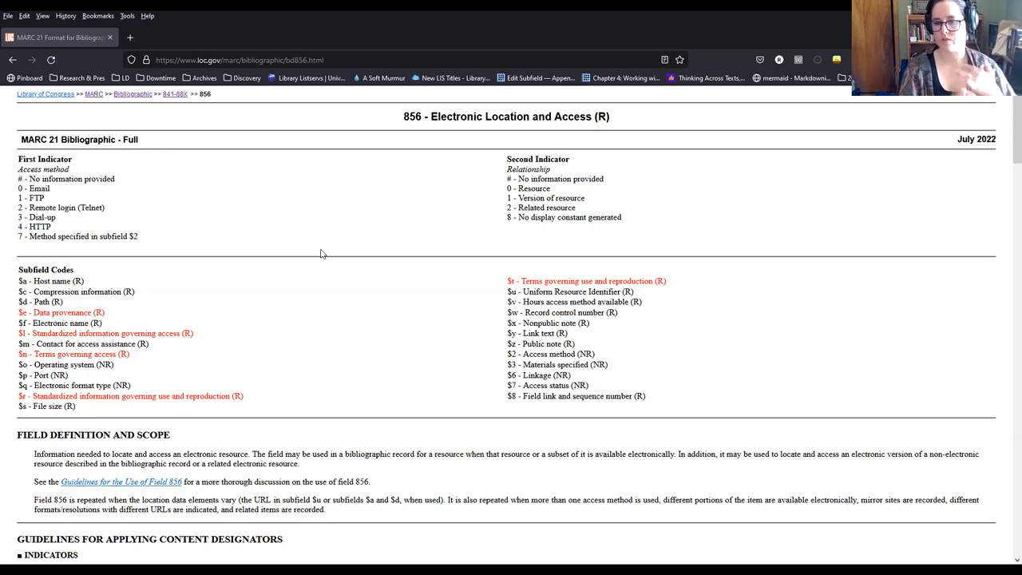
{"action": "mouse_move", "coordinate": [528, 341]}
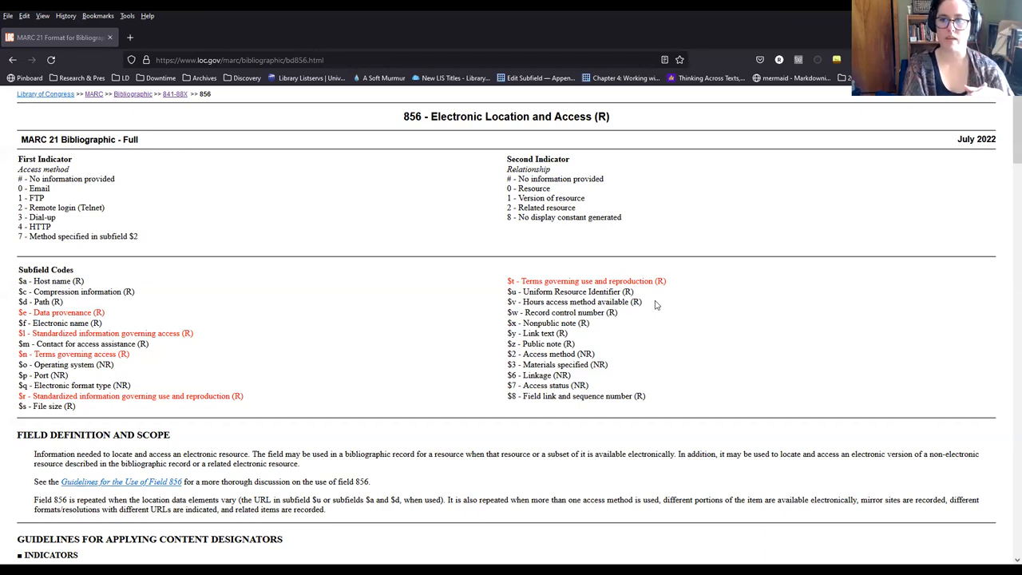
{"action": "mouse_move", "coordinate": [774, 246]}
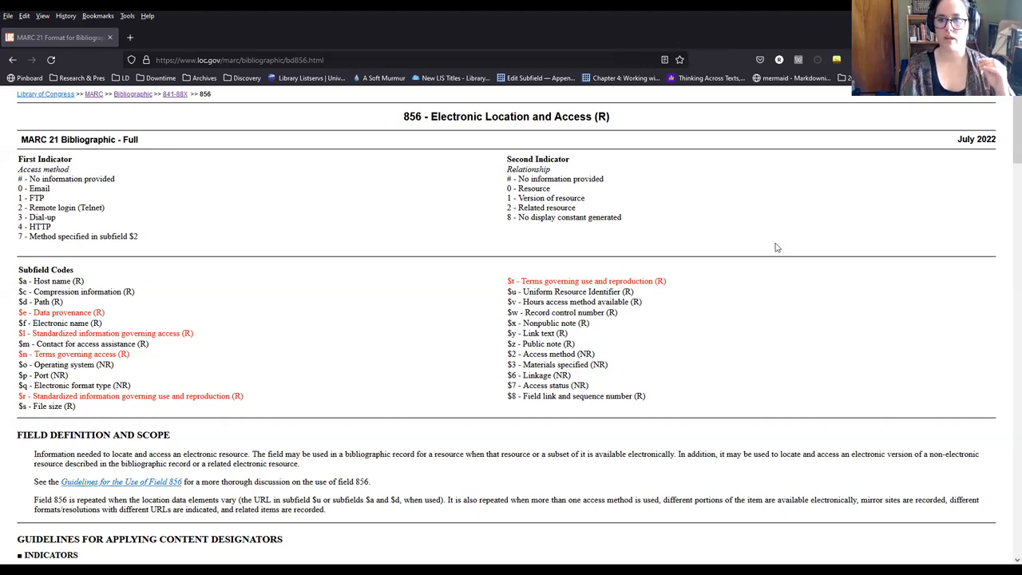
{"action": "mouse_move", "coordinate": [760, 255]}
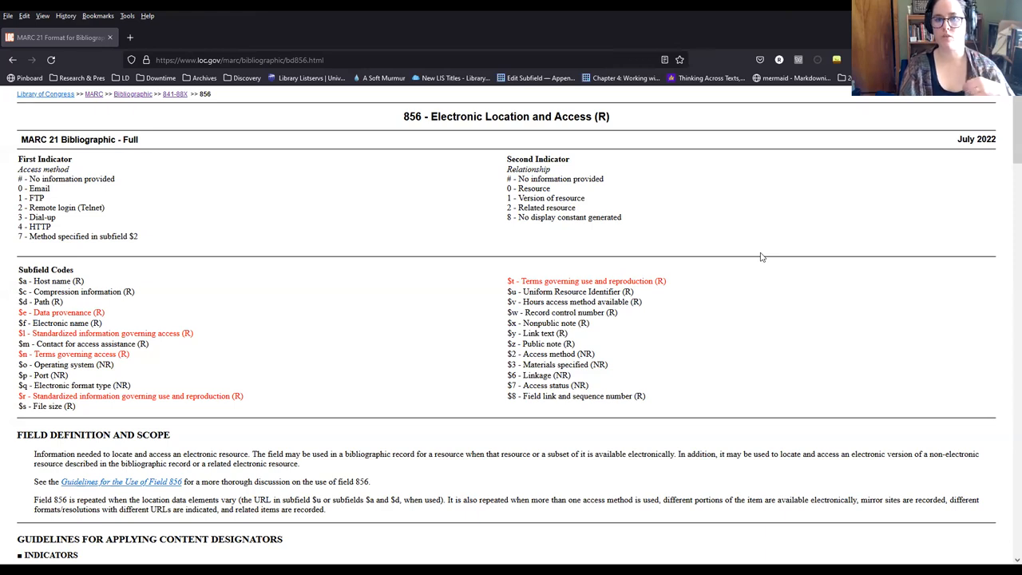
{"action": "mouse_move", "coordinate": [761, 283]}
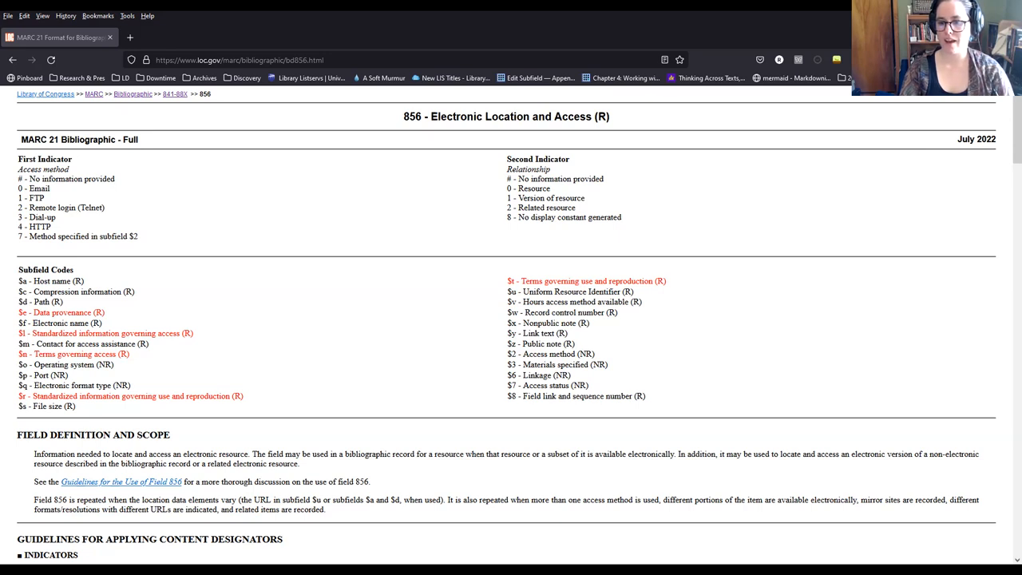
{"action": "mouse_move", "coordinate": [871, 340]}
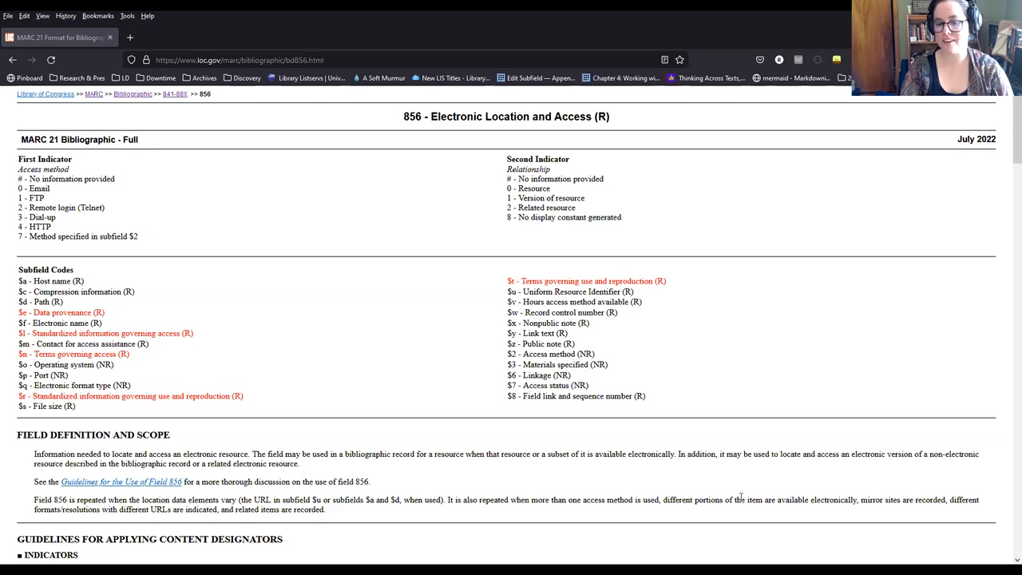
{"action": "mouse_move", "coordinate": [678, 287]}
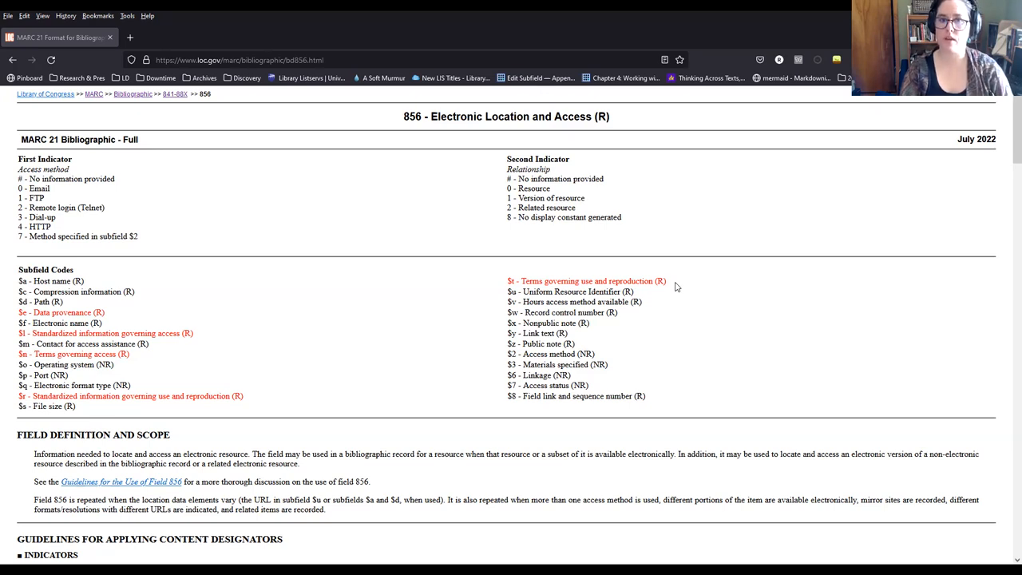
{"action": "mouse_move", "coordinate": [381, 178]}
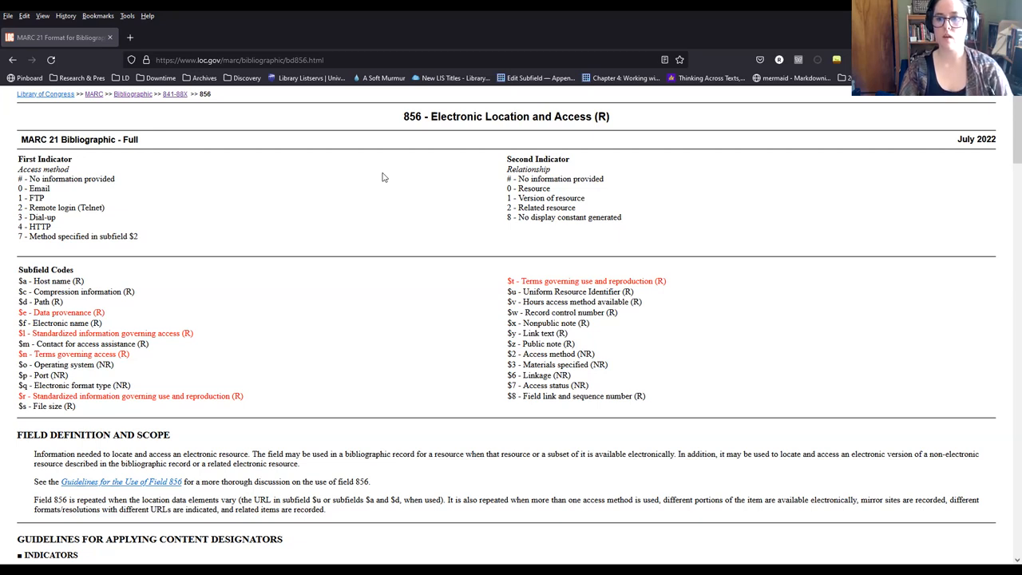
{"action": "mouse_move", "coordinate": [383, 163]}
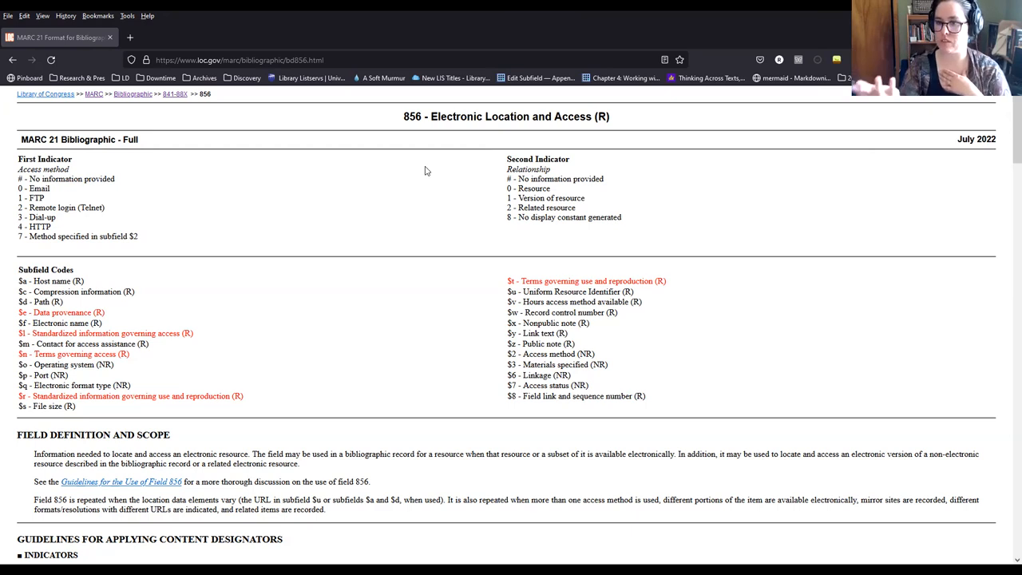
{"action": "mouse_move", "coordinate": [377, 173]}
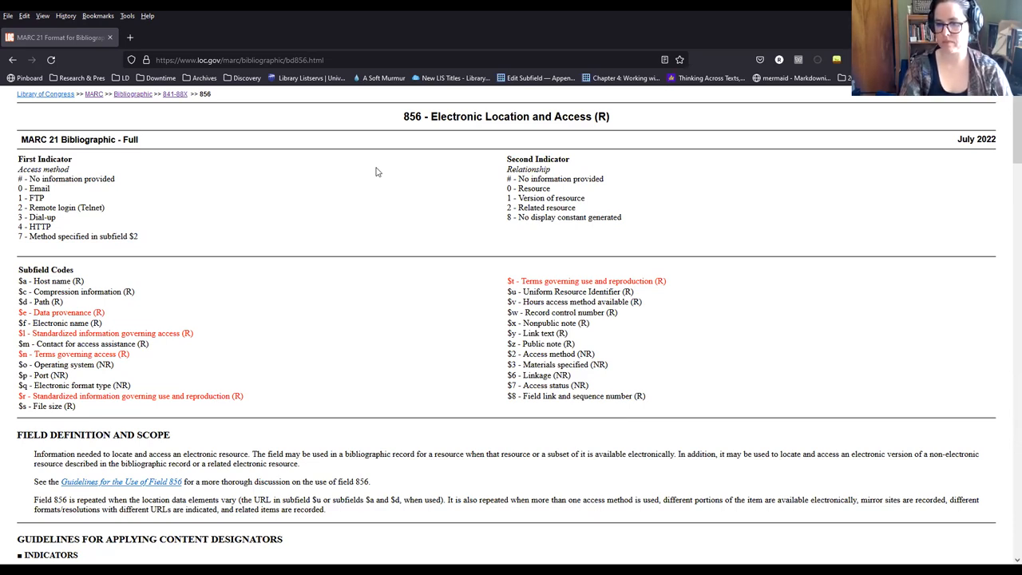
{"action": "mouse_move", "coordinate": [830, 518]}
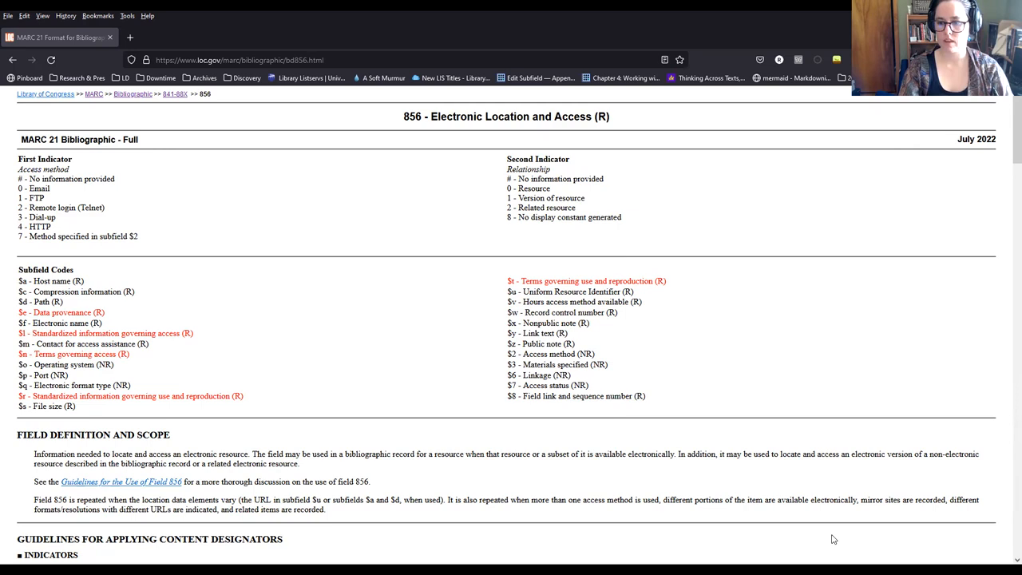
{"action": "mouse_move", "coordinate": [1006, 398]}
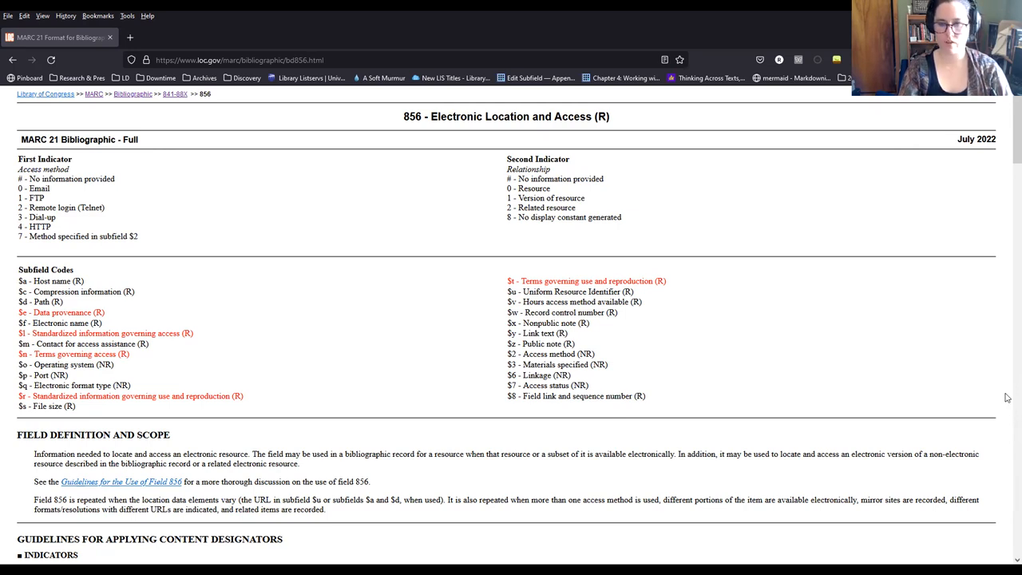